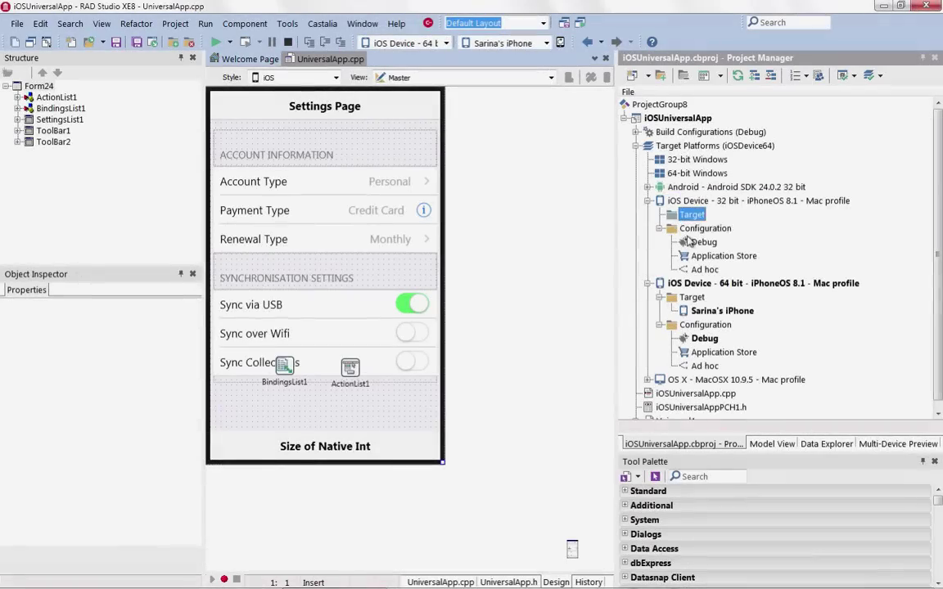
Step: Target iOS Device 64-bit Application Store and view the 'Generate iOS universal binary file' project option
left_click(762, 281)
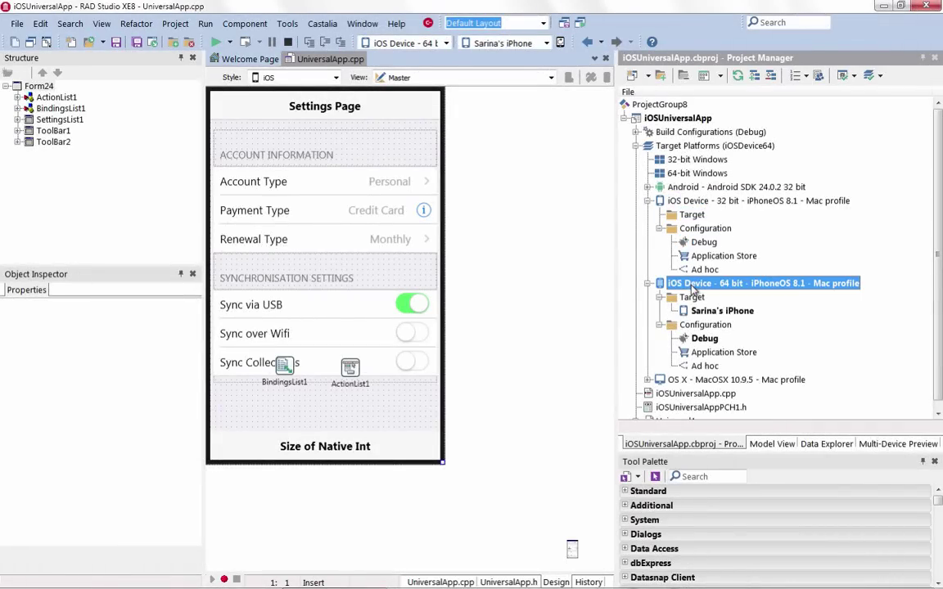
left_click(723, 352)
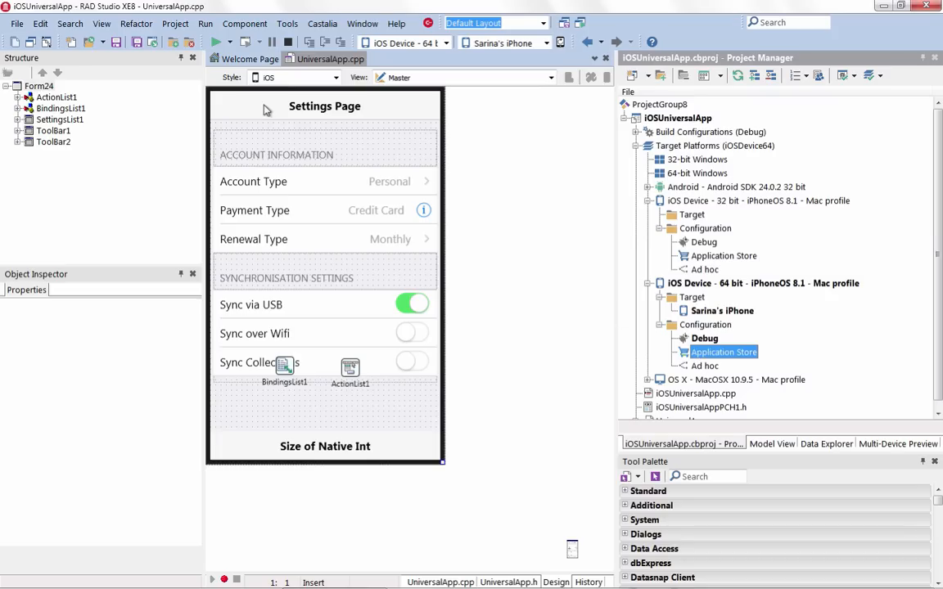
left_click(174, 23)
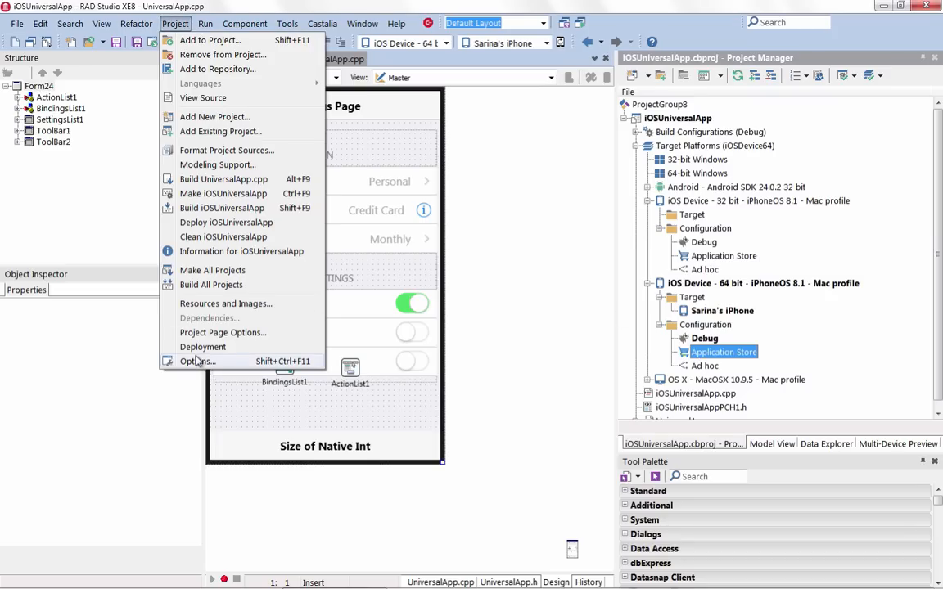
left_click(193, 362)
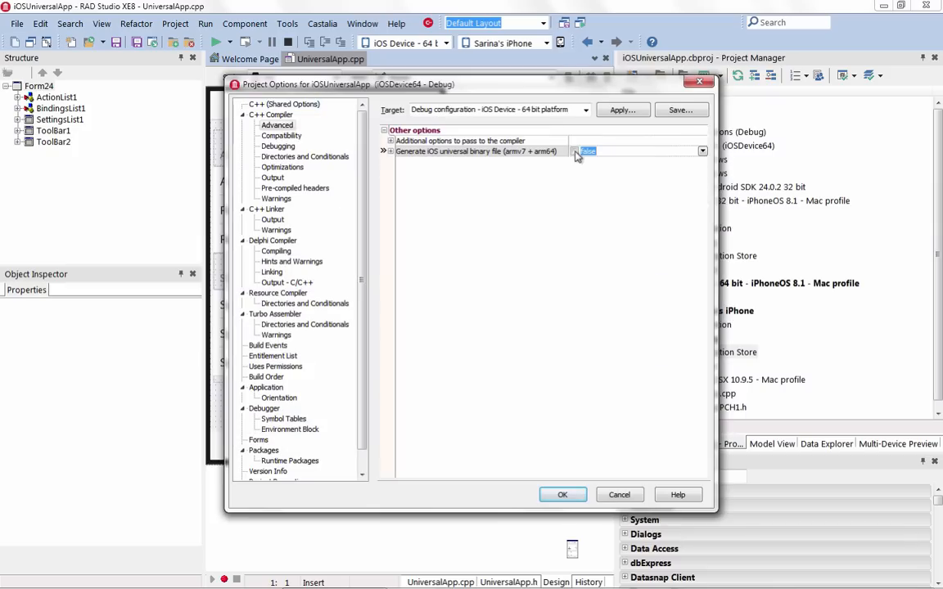
left_click(478, 152)
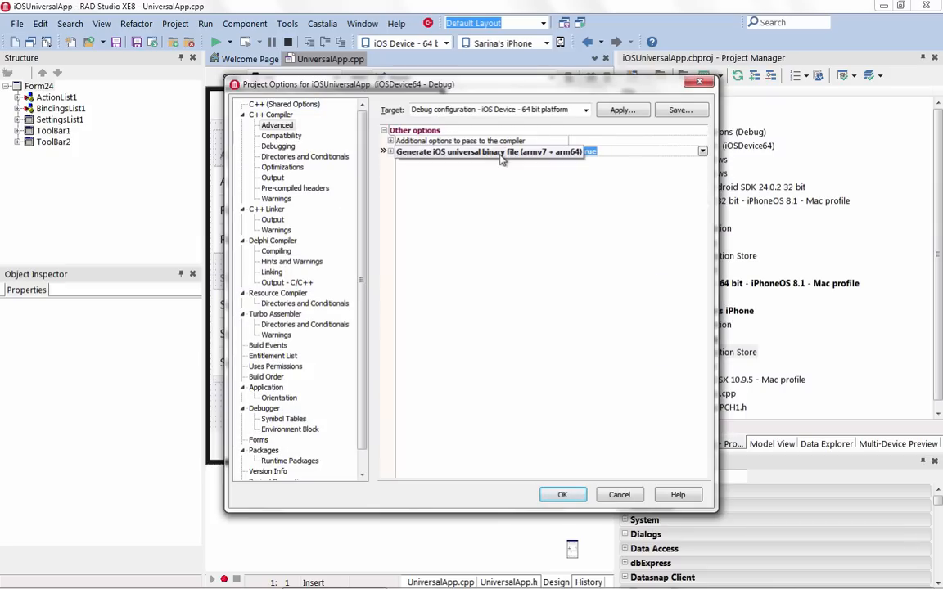
left_click(563, 494)
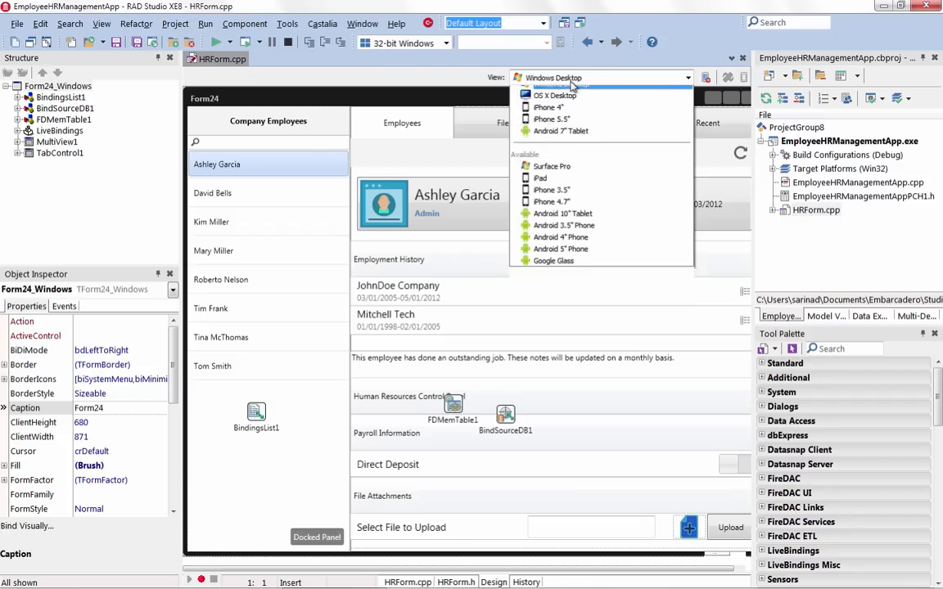
Step: Switch the HR form through iPhone 5.5", iPhone 4" and Android 7" Tablet views
left_click(552, 118)
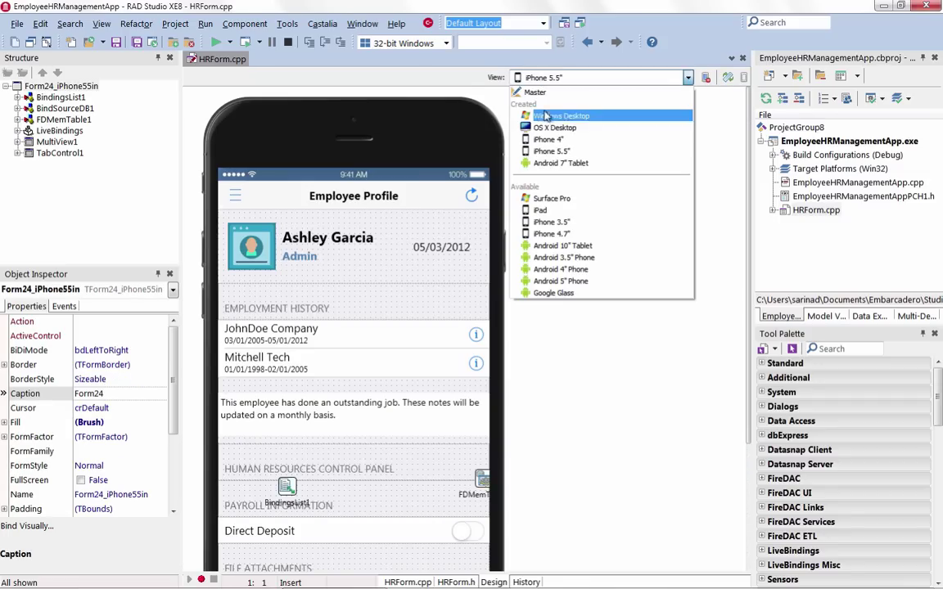
left_click(550, 139)
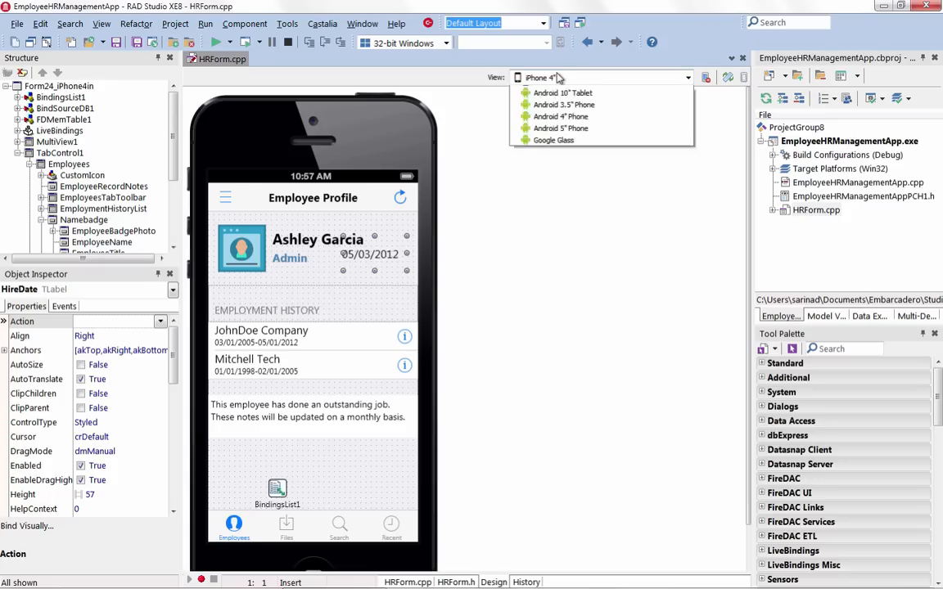
left_click(563, 92)
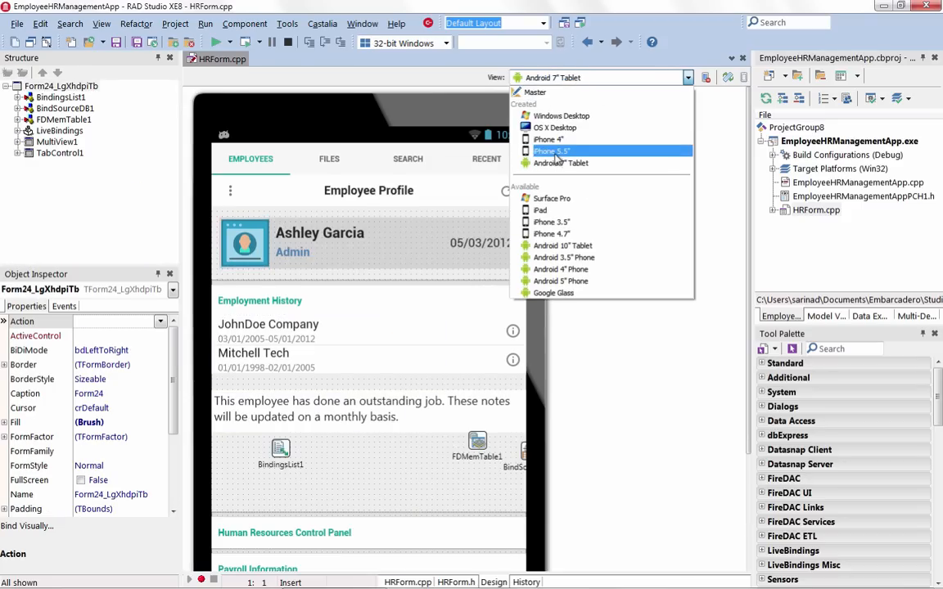
left_click(550, 150)
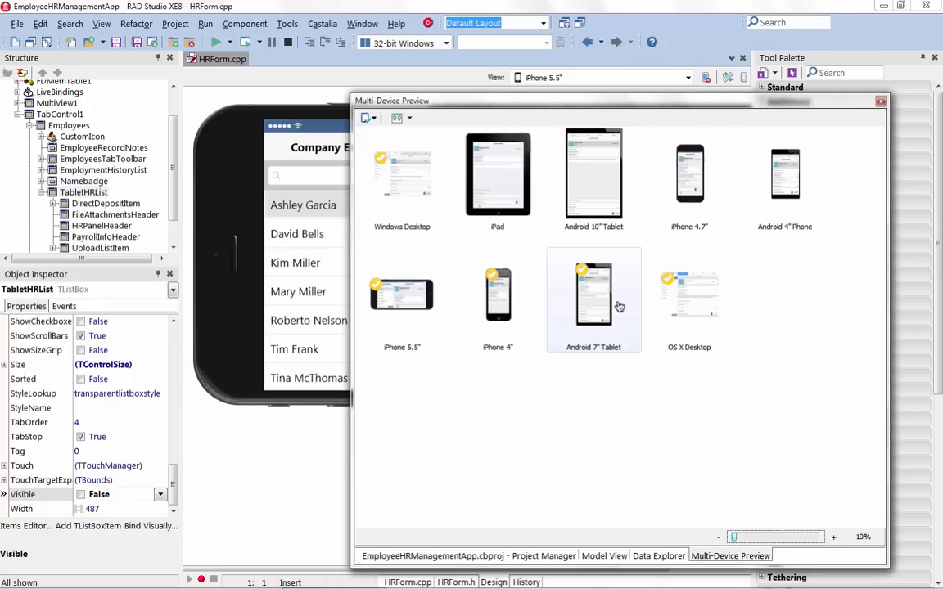
left_click(409, 117)
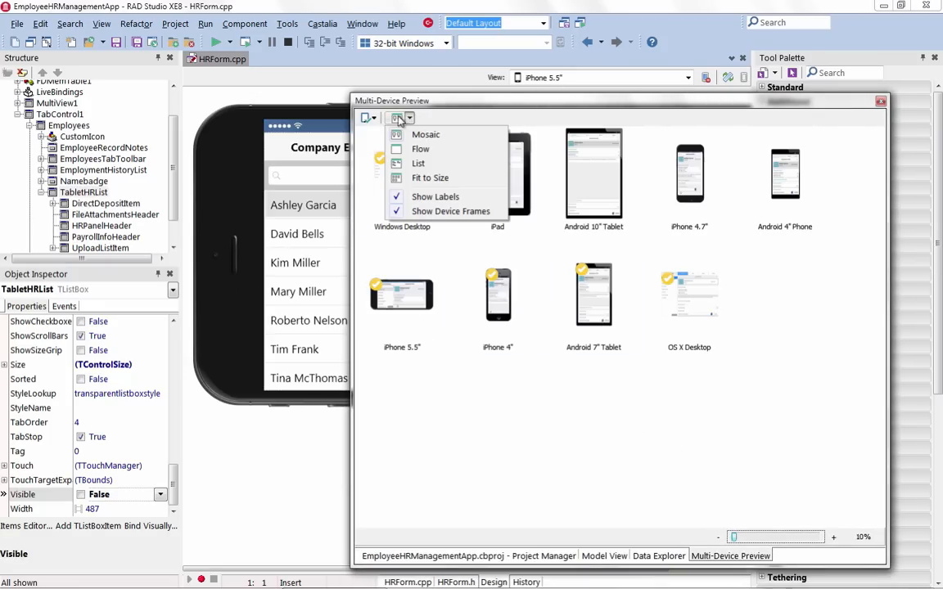
left_click(406, 118)
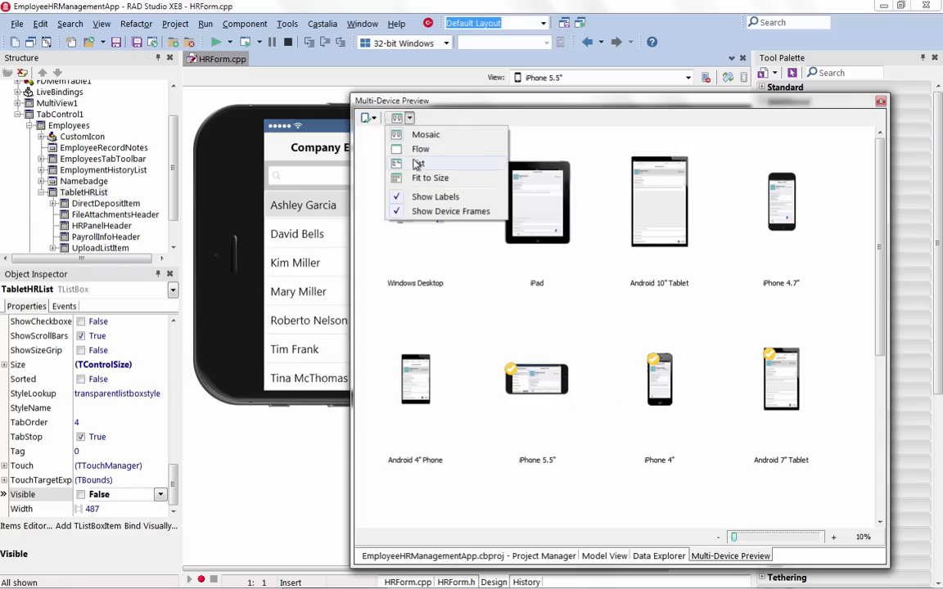
left_click(417, 164)
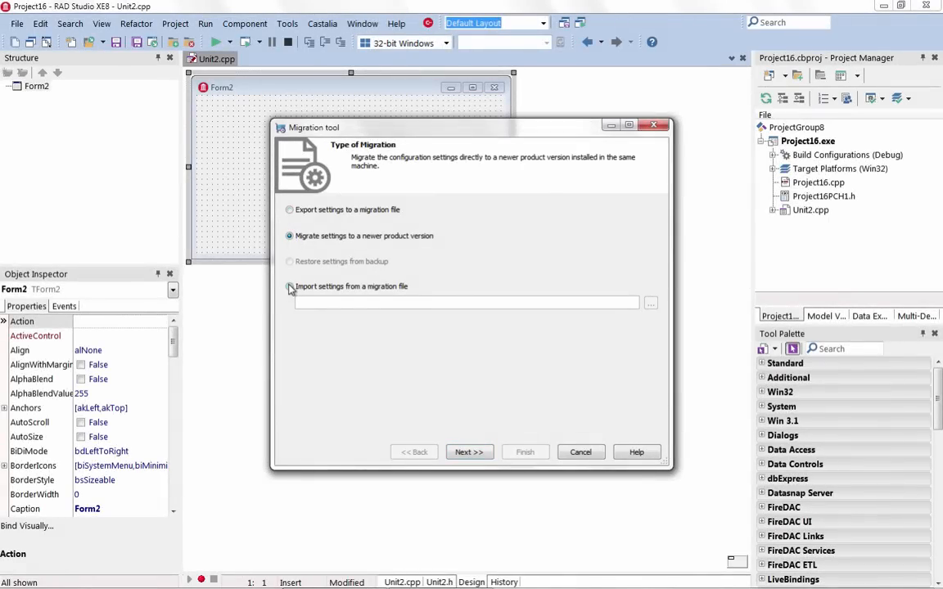
Step: Choose Export settings in the Migration tool and review the list of settings to export
left_click(290, 287)
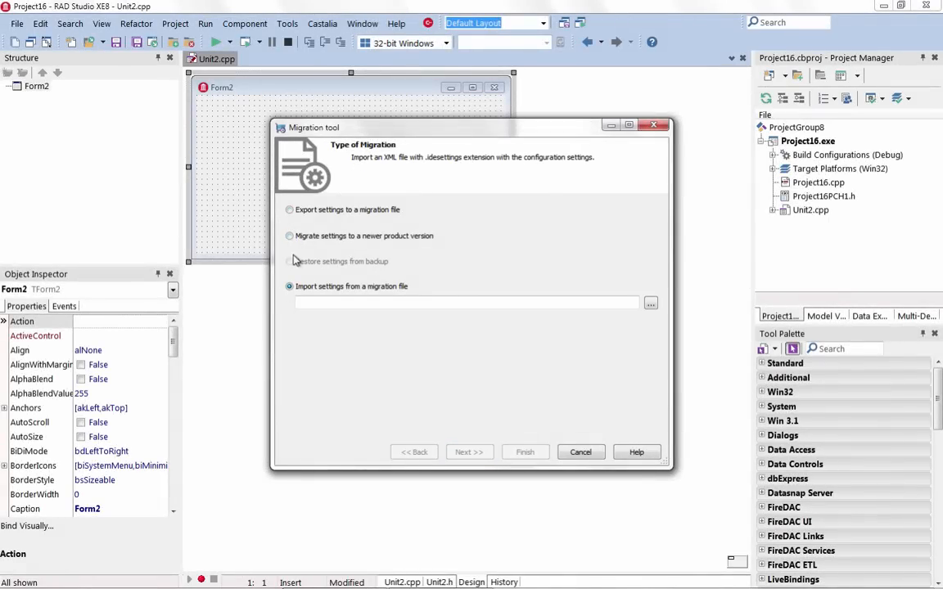
left_click(288, 210)
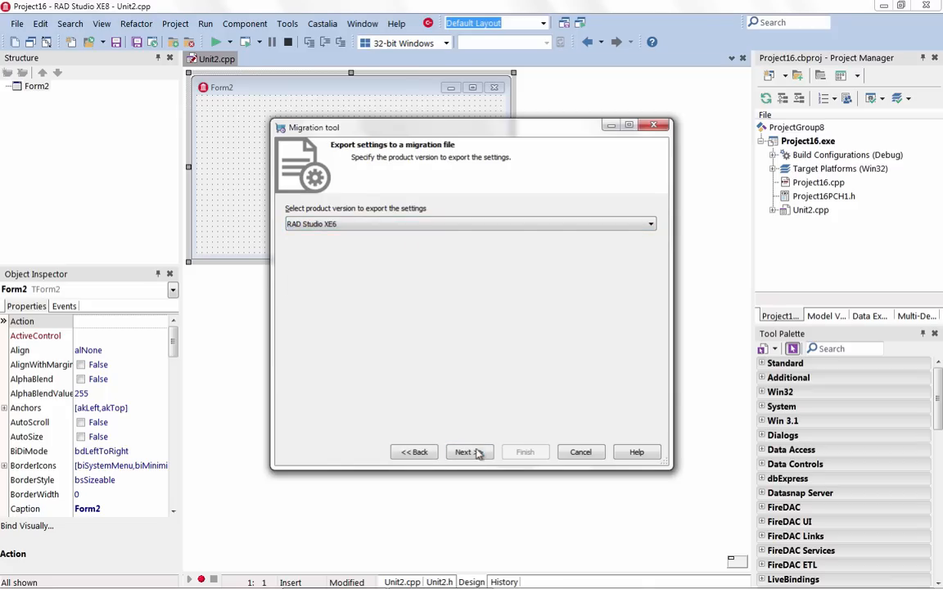
left_click(468, 452)
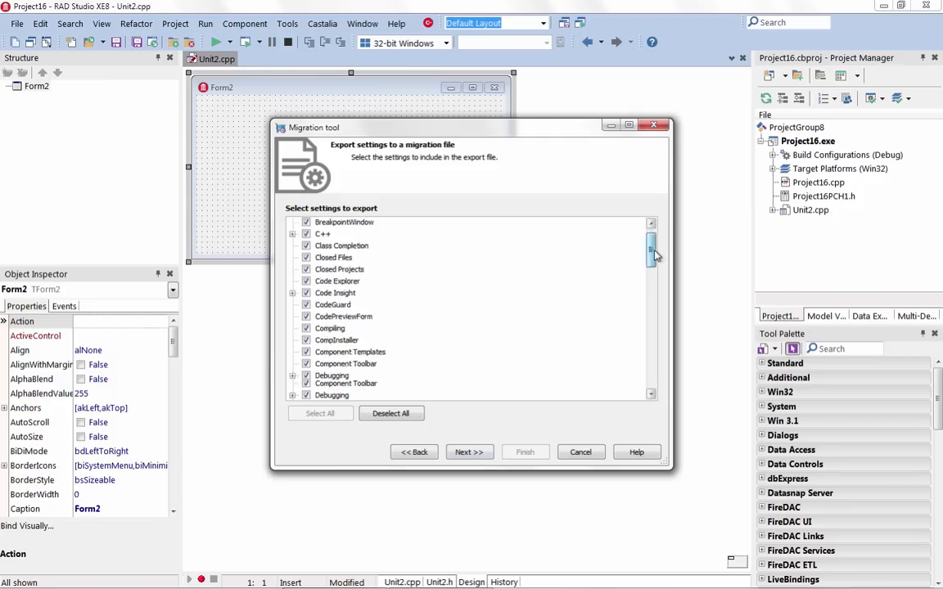
scroll("down", 3)
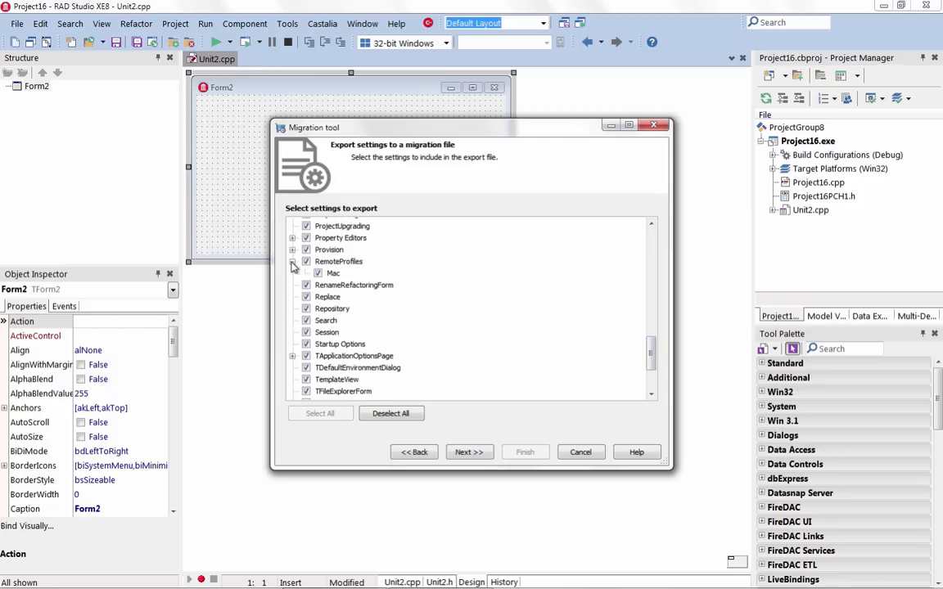
left_click(468, 452)
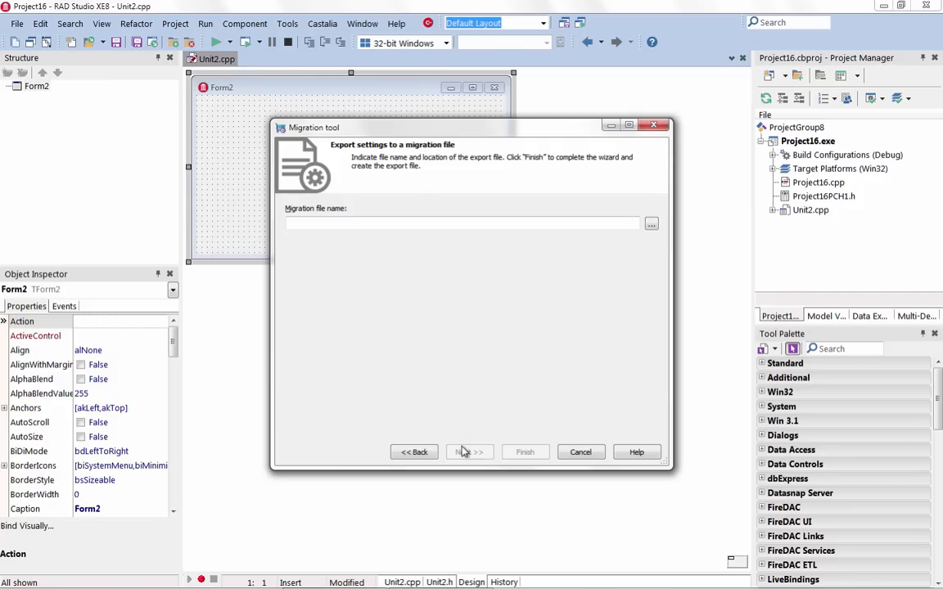
Step: Save the export as MyMigrationFile.idesettings and finish the migration
left_click(651, 222)
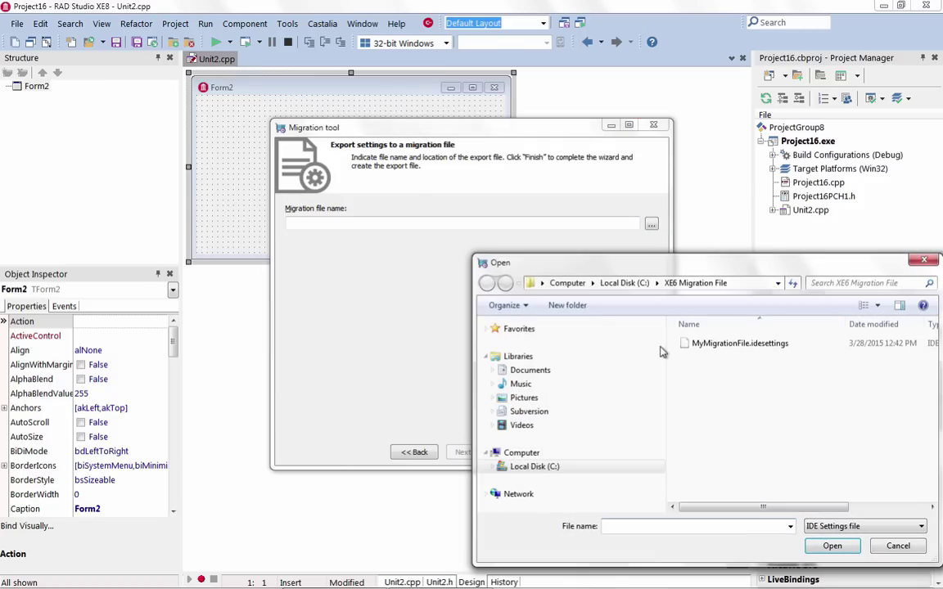
left_click(832, 547)
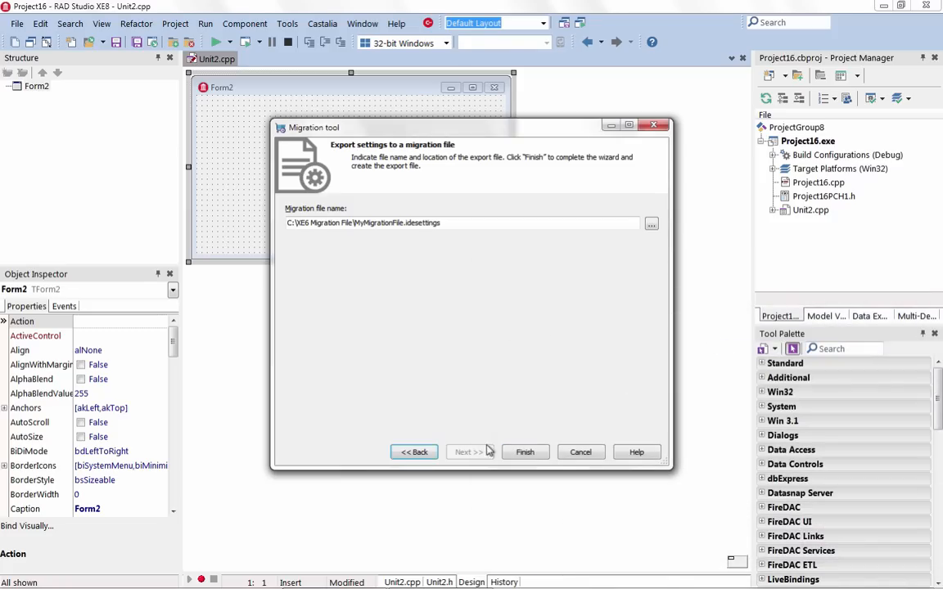
left_click(524, 452)
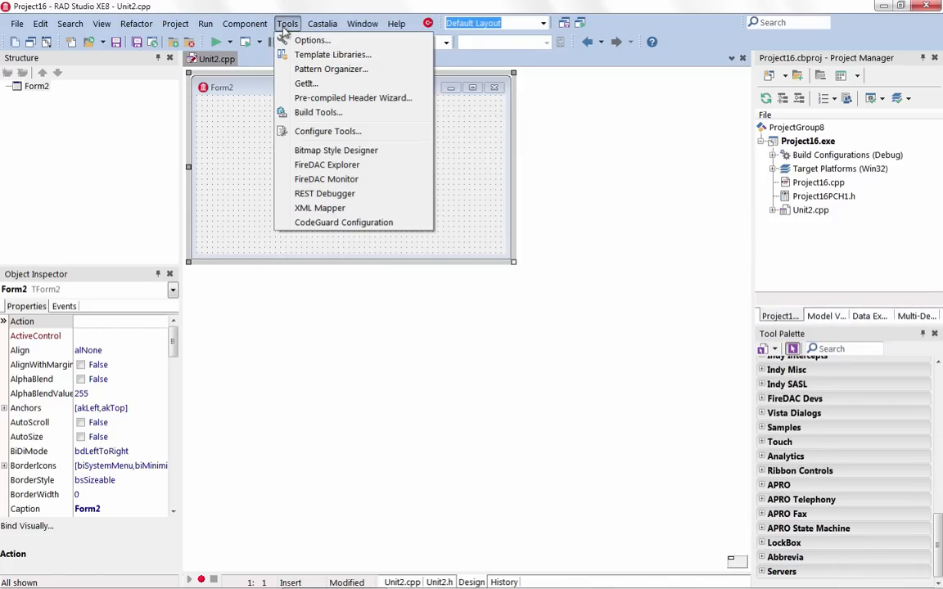
mouse_move(305, 82)
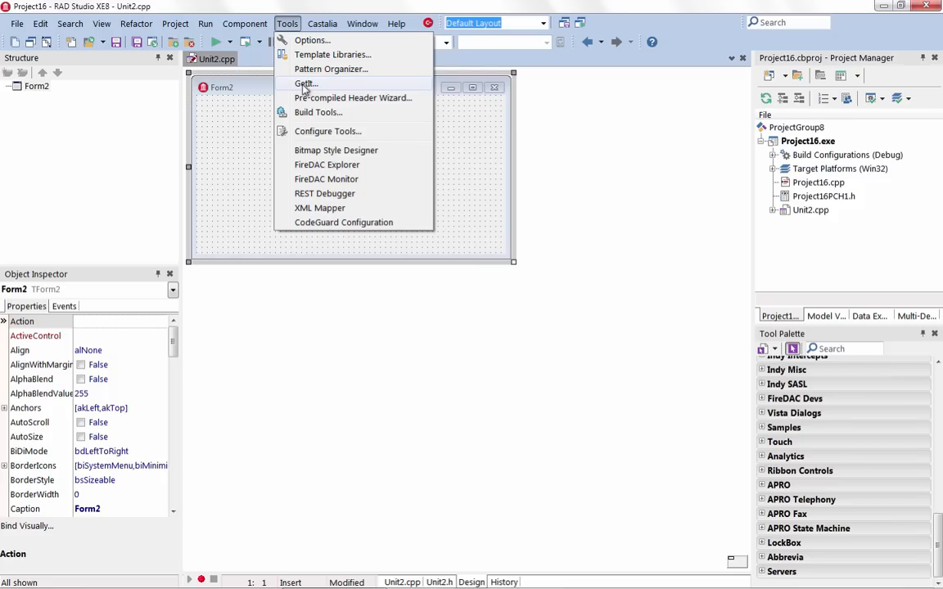
Step: In GetIt, search 'VCL' and install Essentials for VCL 1.0, accepting its license
left_click(305, 82)
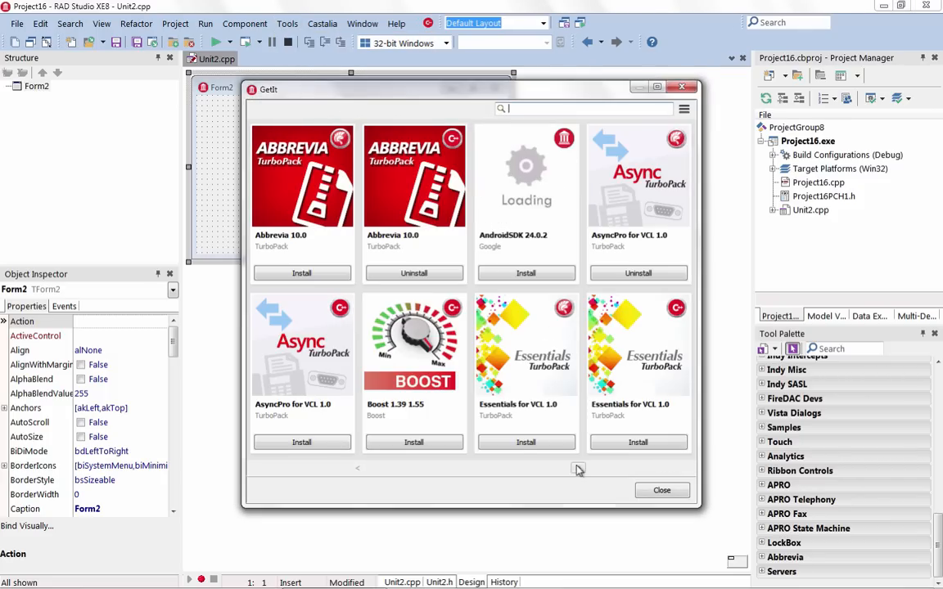
left_click(578, 468)
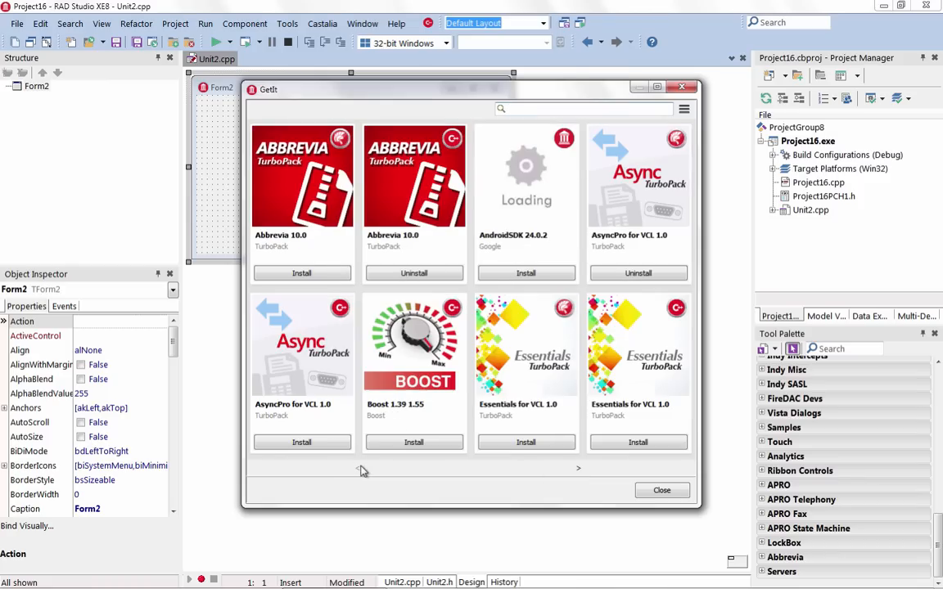
type("VCL")
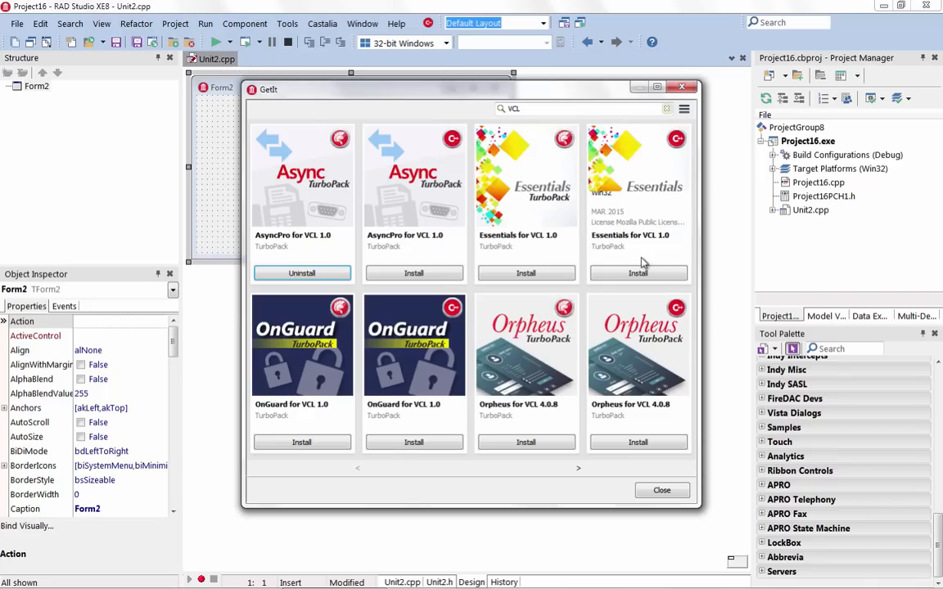
left_click(639, 272)
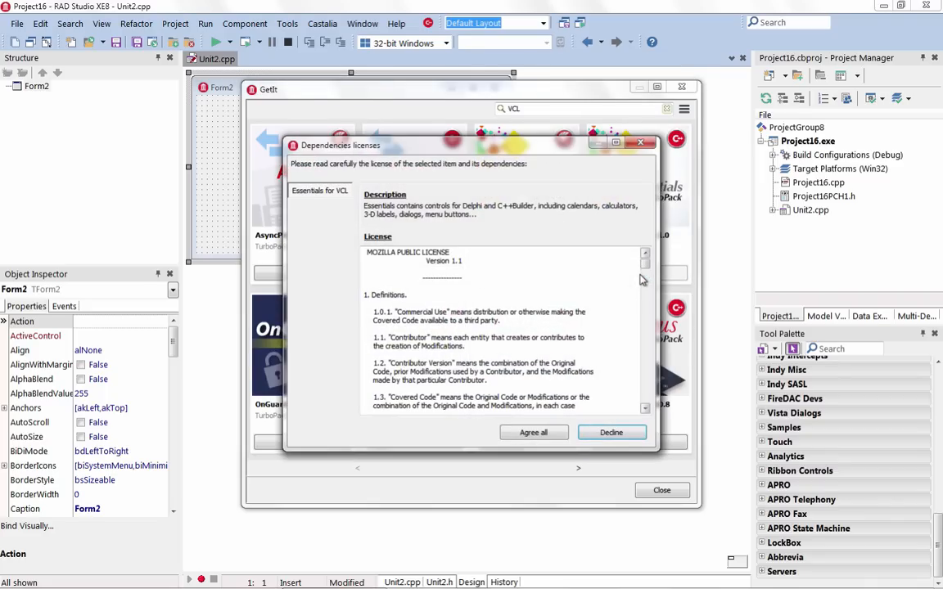
left_click(534, 432)
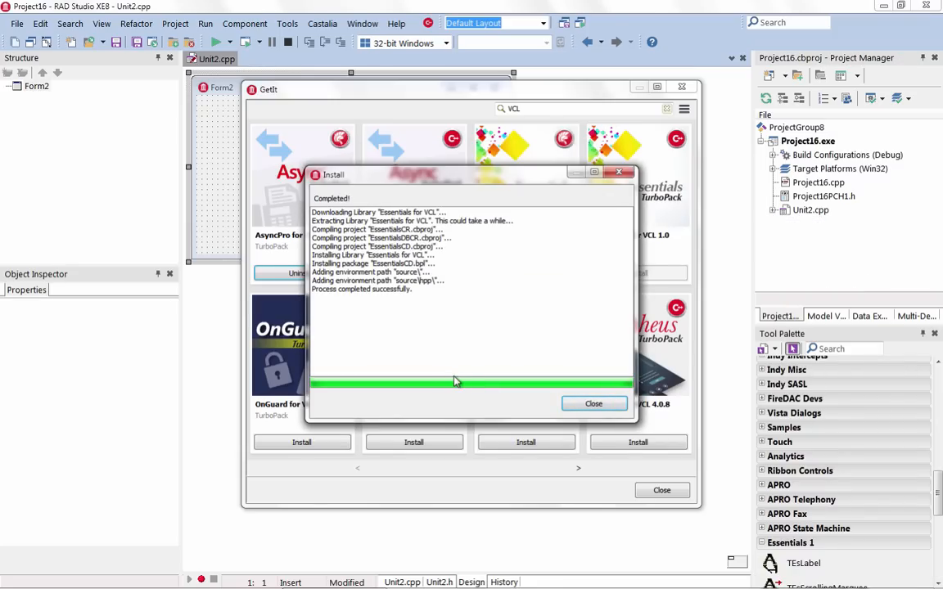
left_click(593, 403)
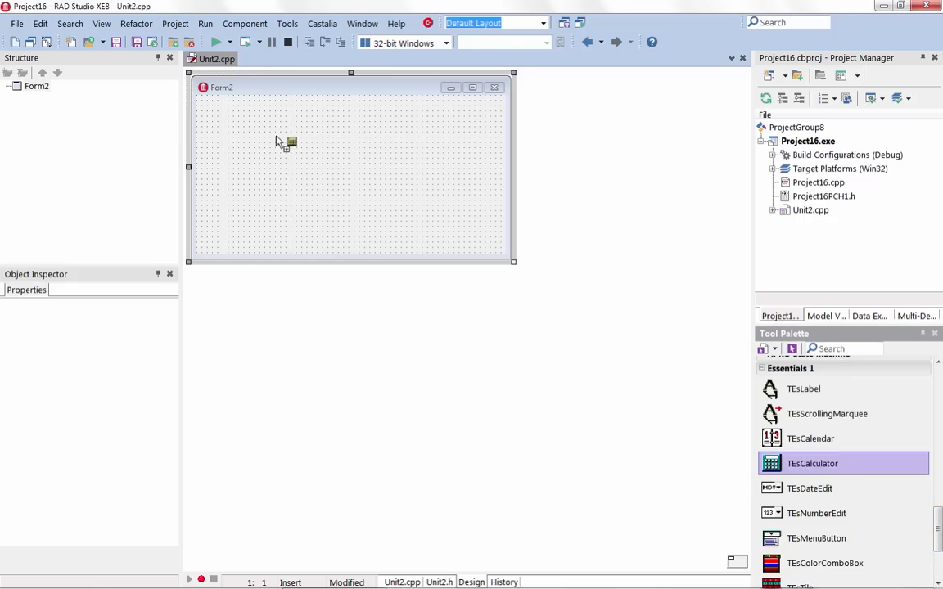
left_click(282, 141)
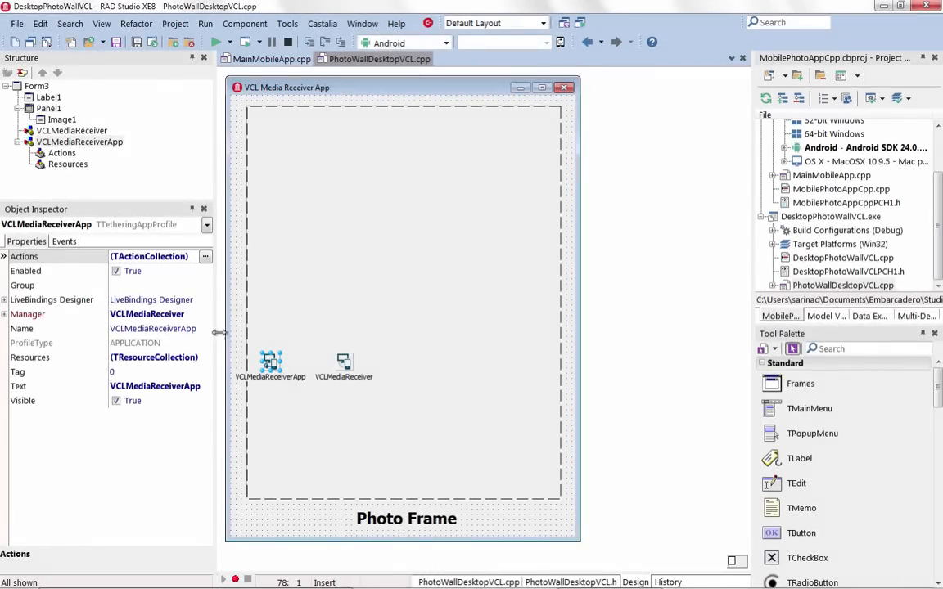
mouse_move(344, 360)
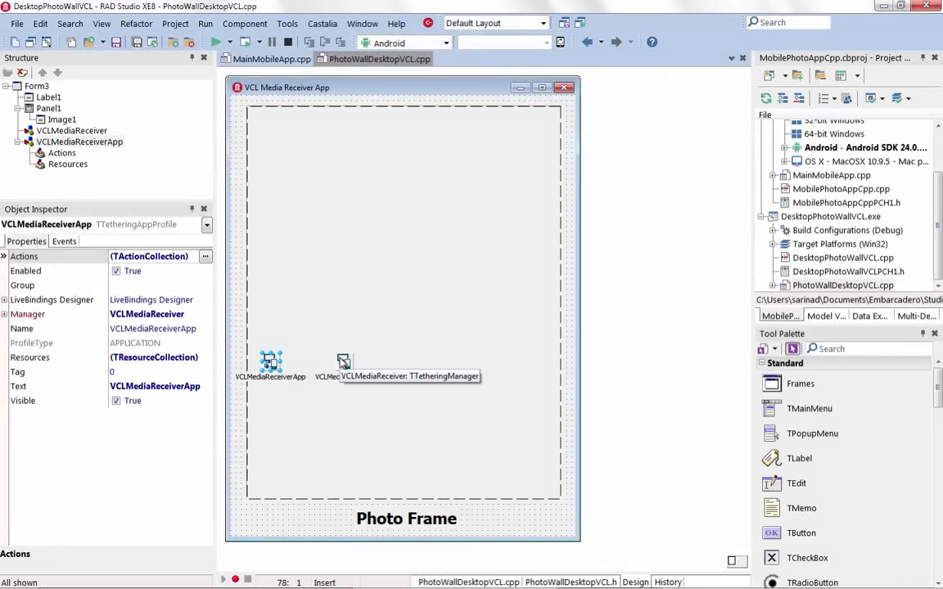
Step: Inspect VCLMediaReceiver, switch to MainMobileApp.cpp and show TakePhotoManager's event handlers
left_click(344, 361)
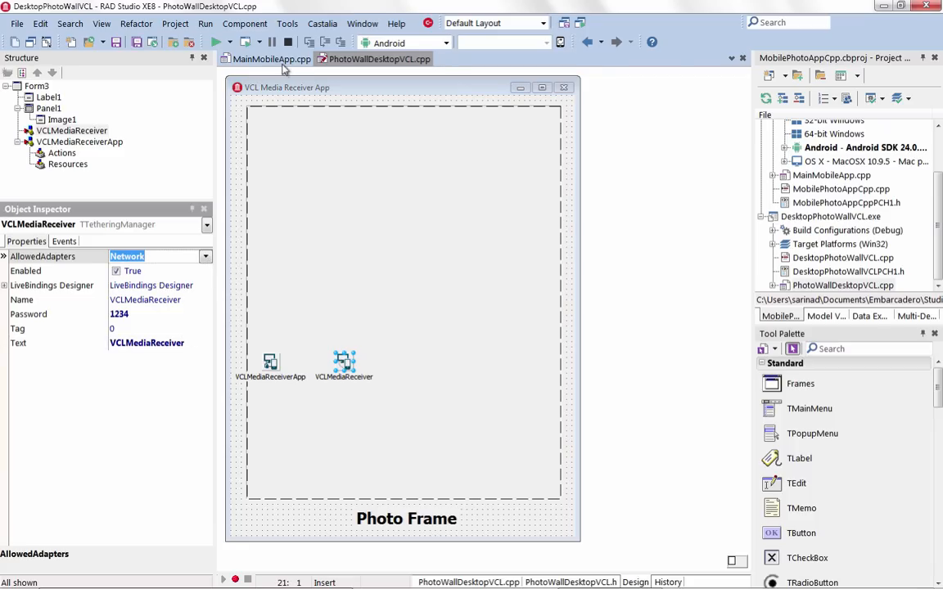
left_click(265, 59)
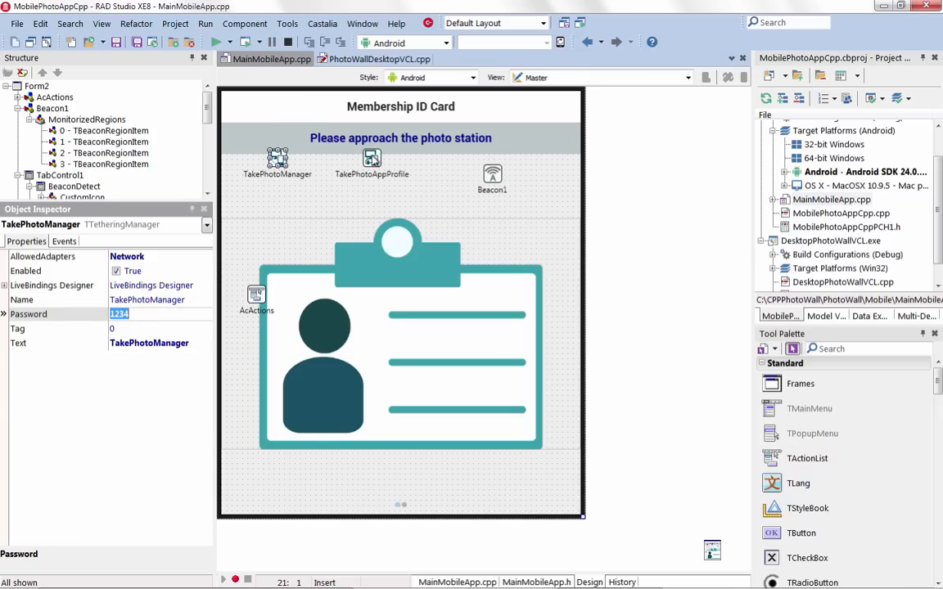
left_click(64, 240)
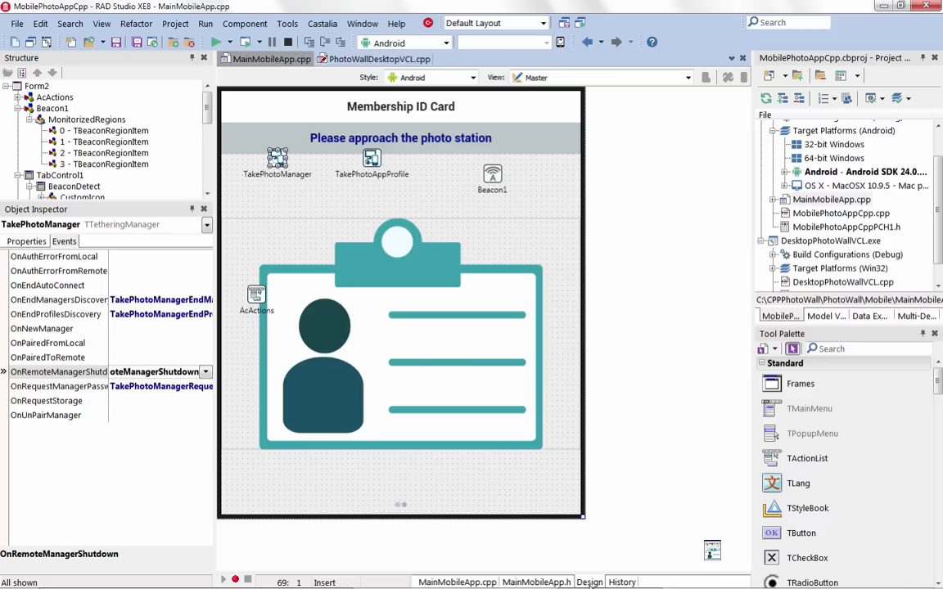
Step: Select Beacon1 and review its Mode and MonitoredRegions properties
left_click(492, 172)
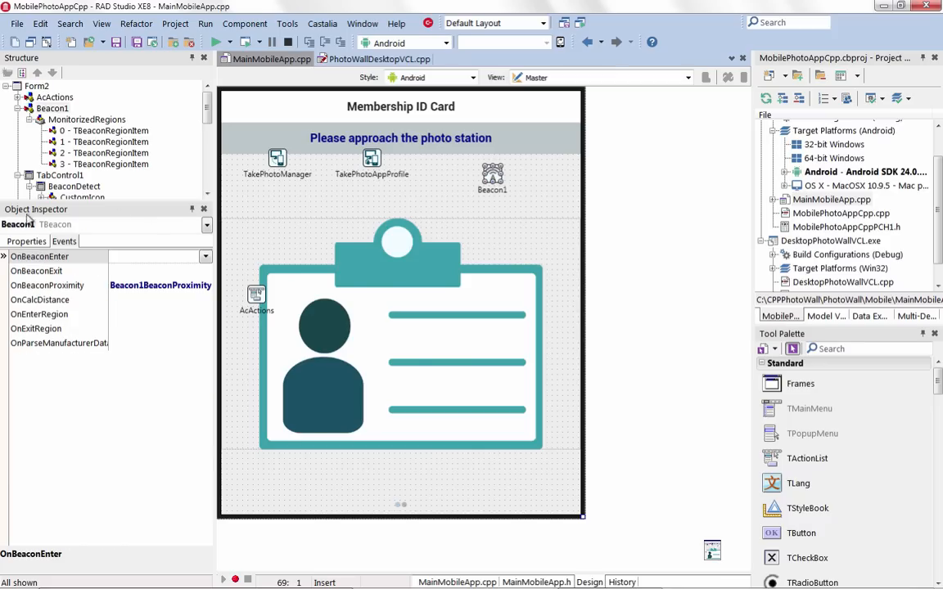
left_click(26, 241)
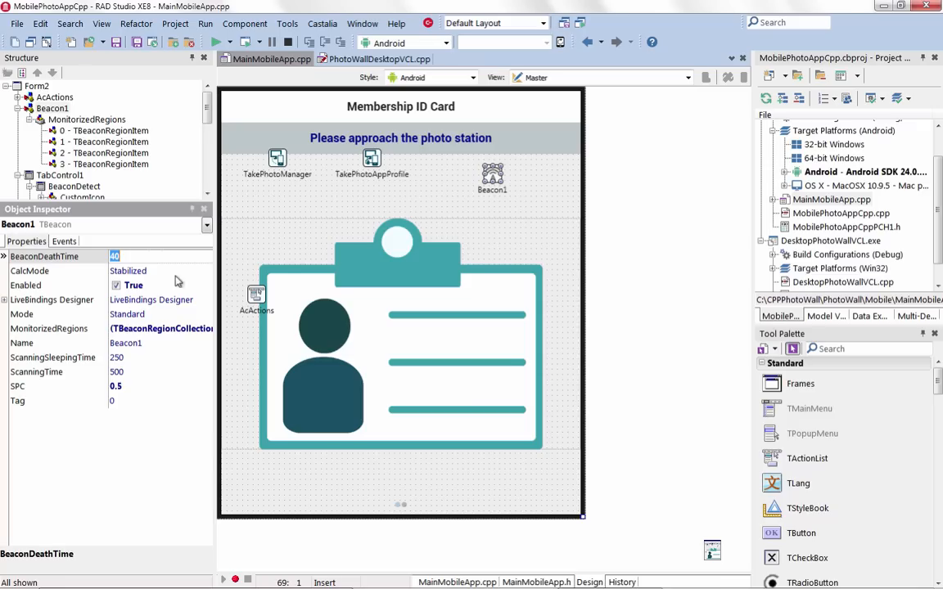
left_click(206, 314)
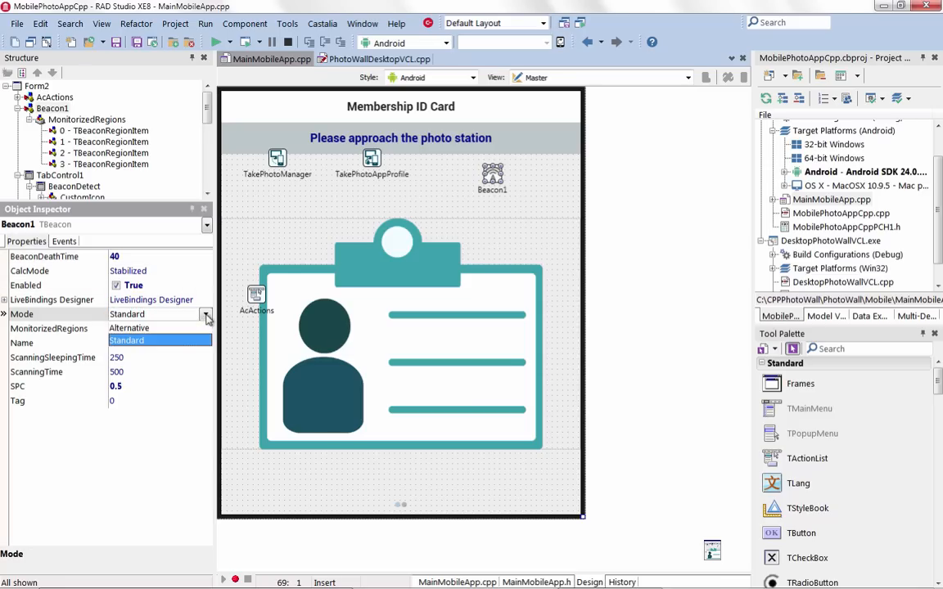
left_click(49, 327)
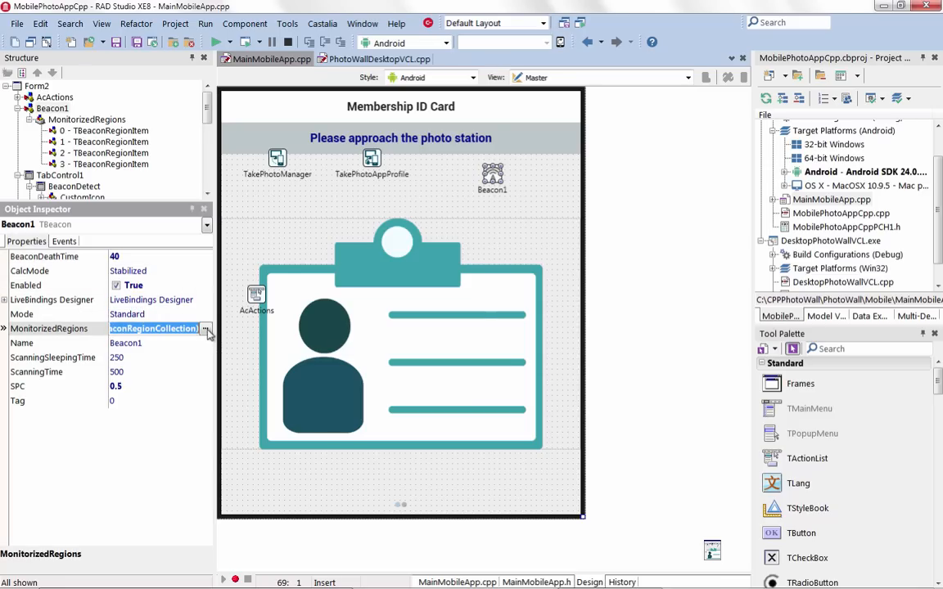
left_click(210, 329)
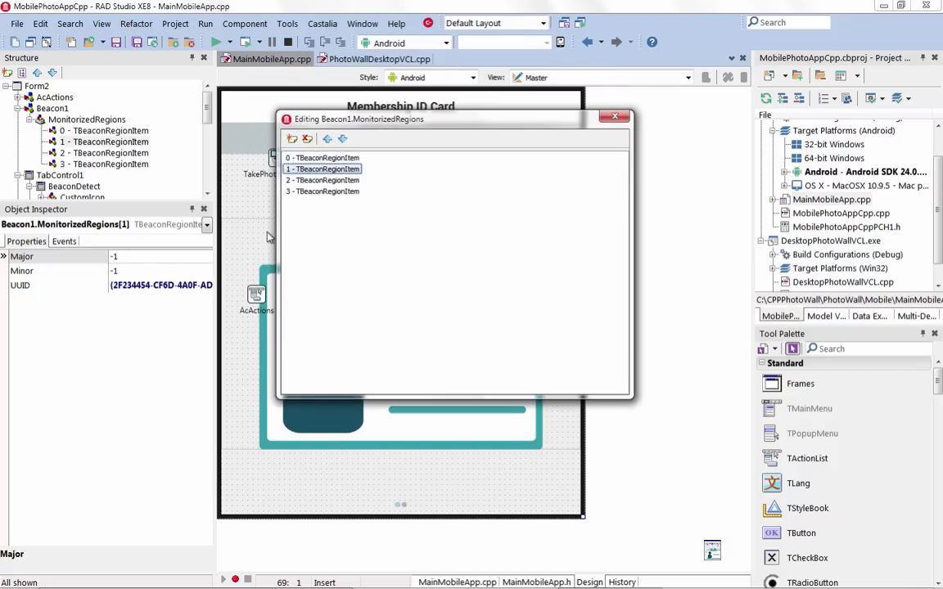
left_click(325, 190)
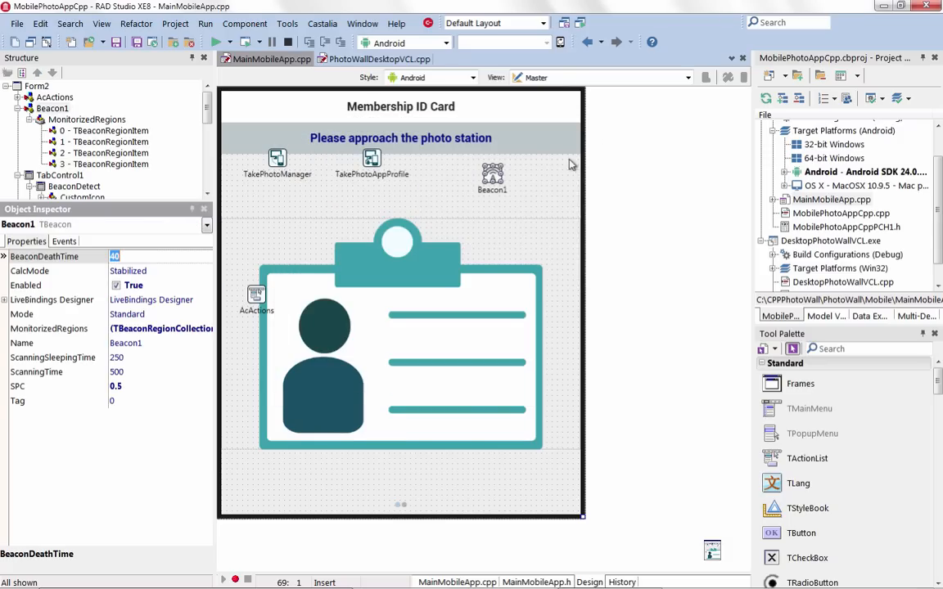
Step: Jump to Beacon1's OnBeaconProximity handler code
left_click(64, 241)
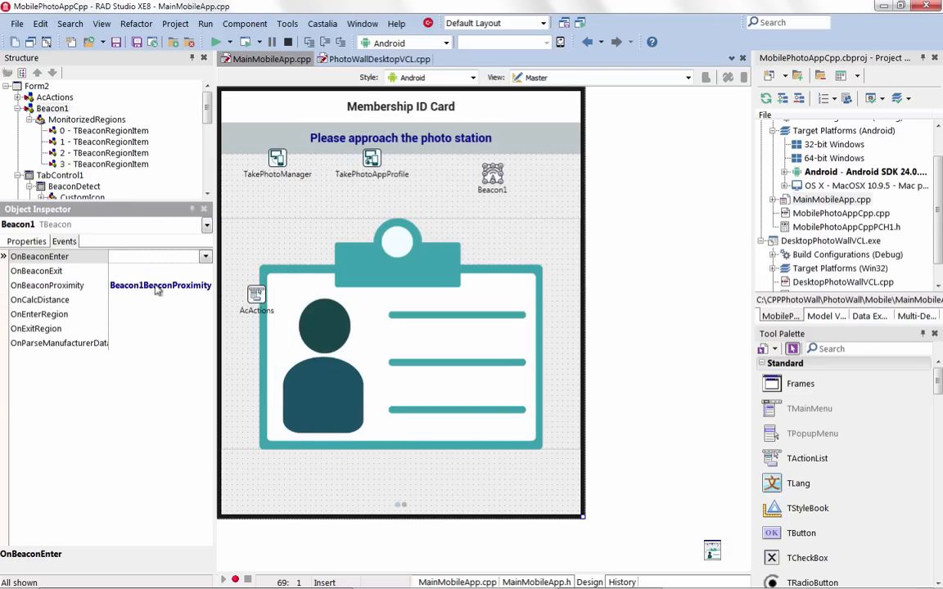
double_click(160, 285)
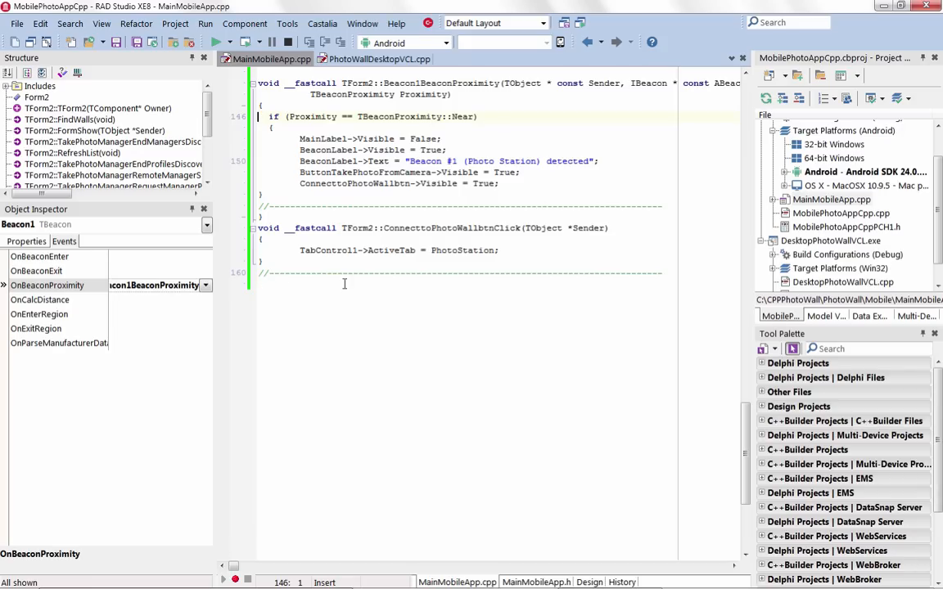
left_click(832, 235)
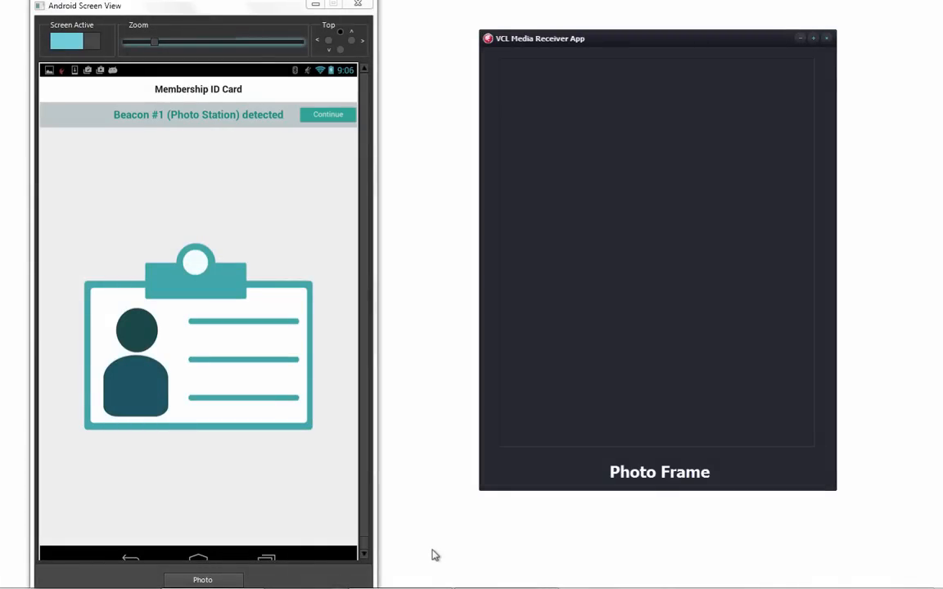
Step: Continue past the Photo Station detection and pick VCLMediaReceiverApp as the photo wall
left_click(327, 115)
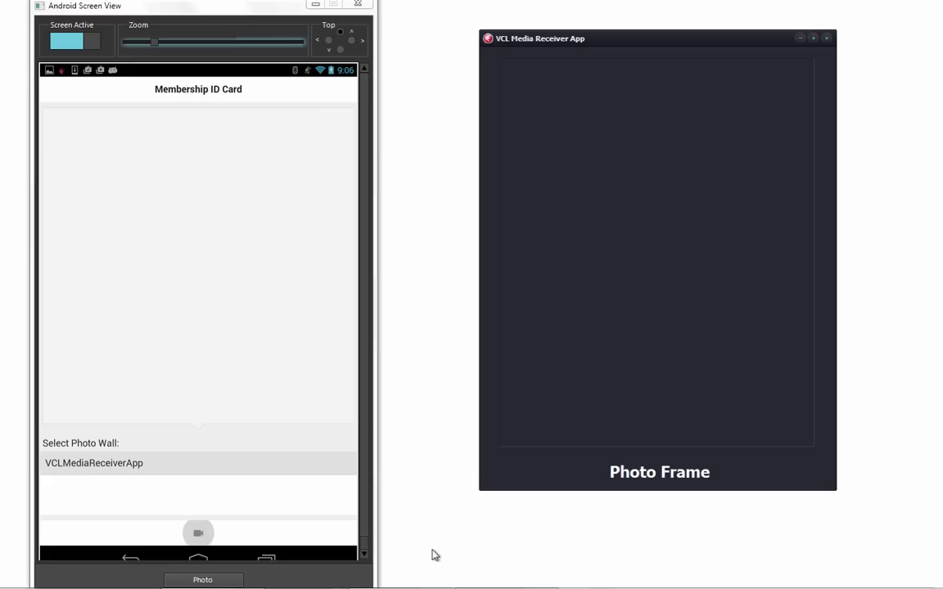
left_click(198, 534)
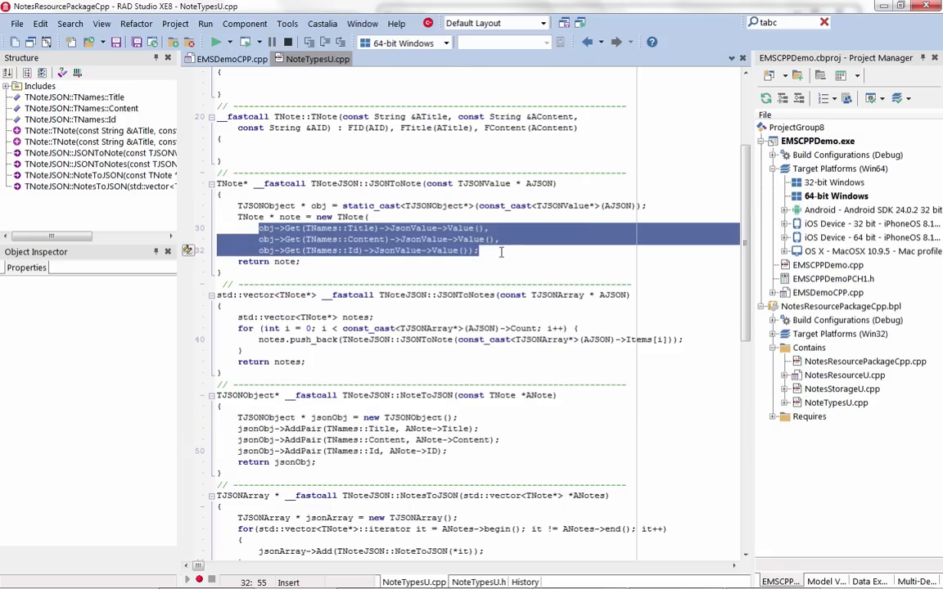
Step: Add a new EMS Package project with a resource named Login and its standard endpoints
right_click(793, 127)
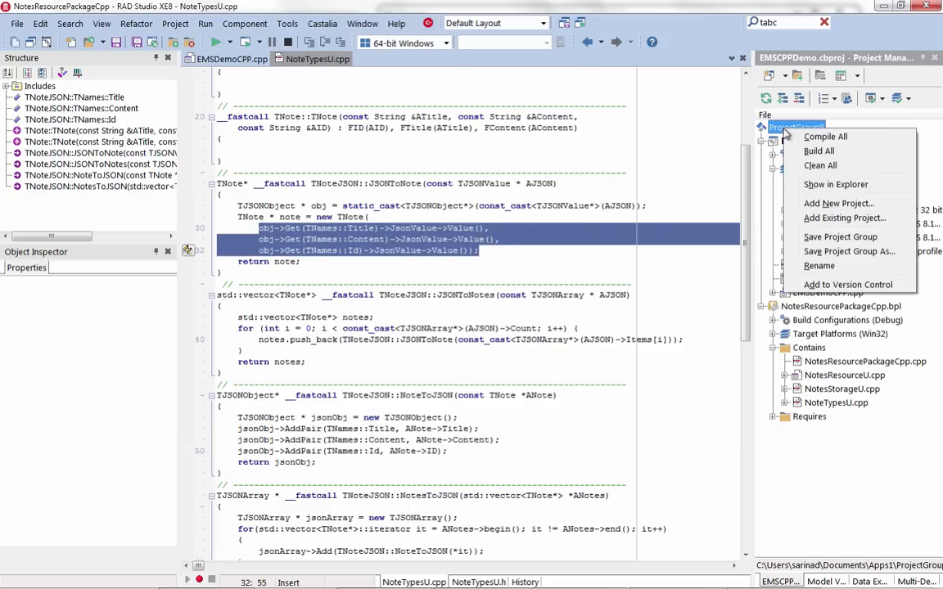
left_click(839, 203)
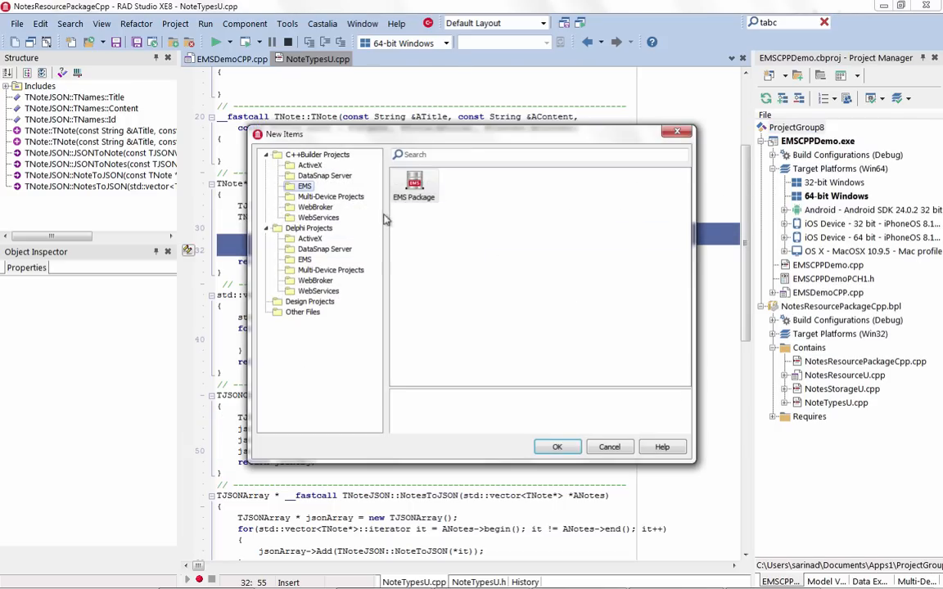
left_click(557, 447)
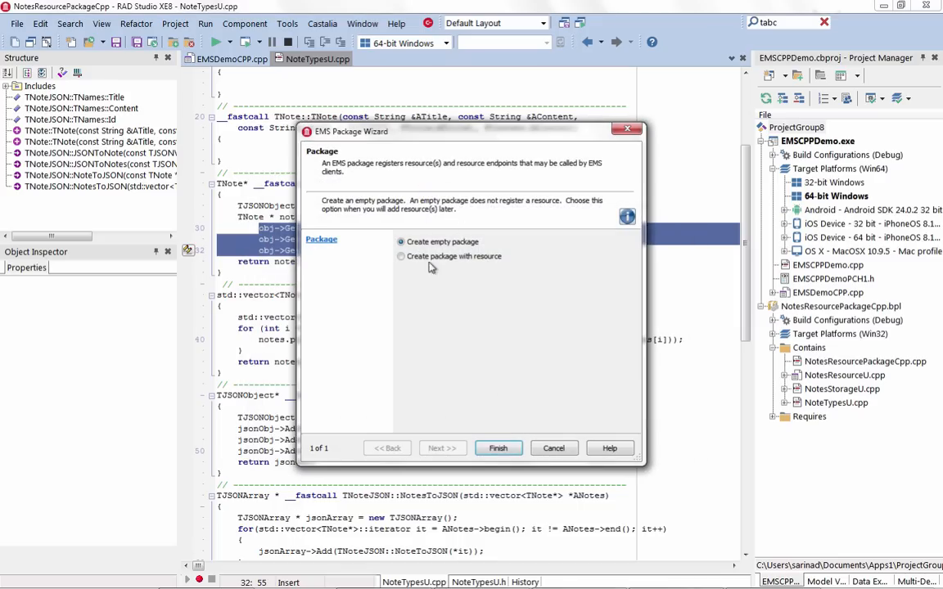
left_click(442, 448)
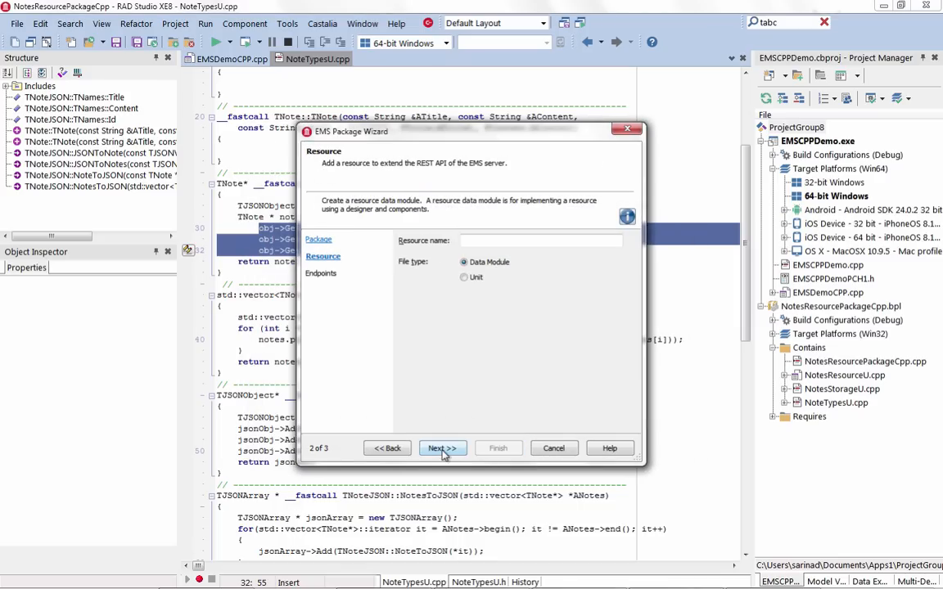
type("Log")
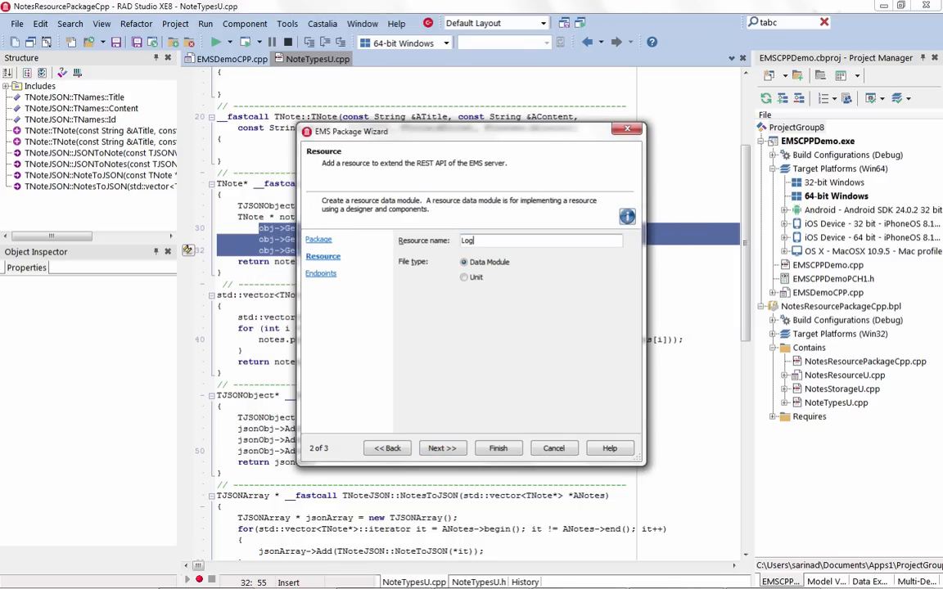
left_click(442, 448)
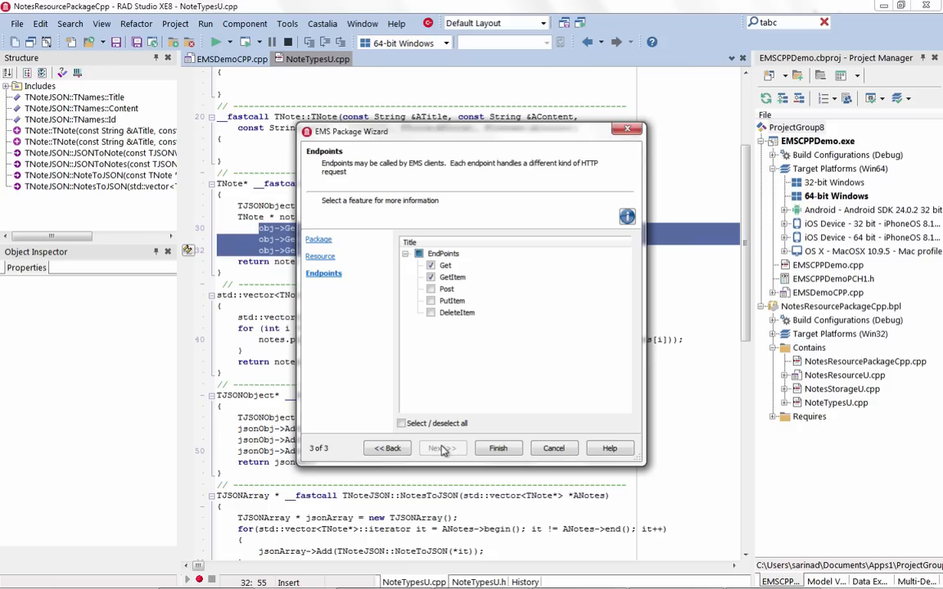
left_click(456, 311)
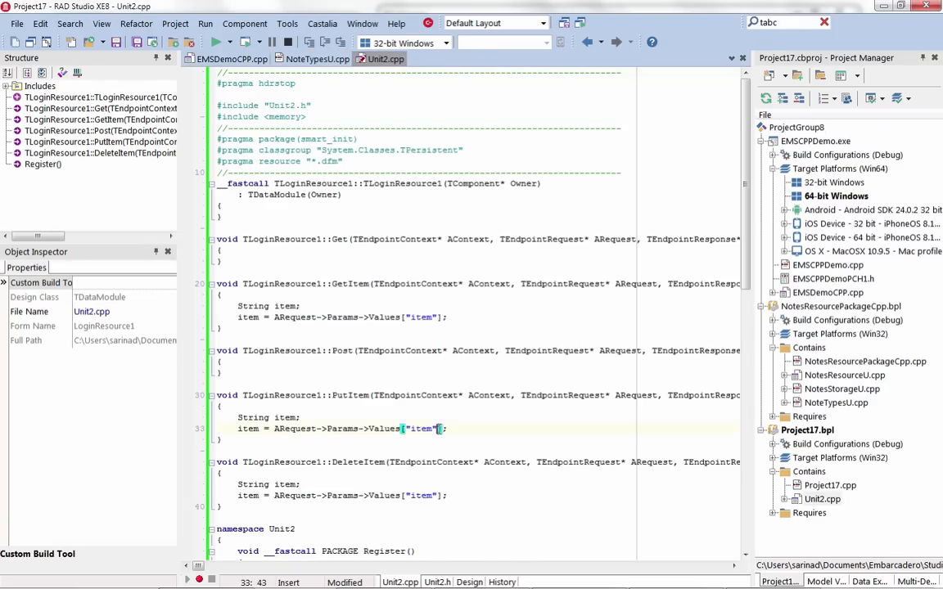
Step: Scroll Unit2.cpp to the Register function, then switch to EMSDemoCPP.cpp
scroll("down", 3)
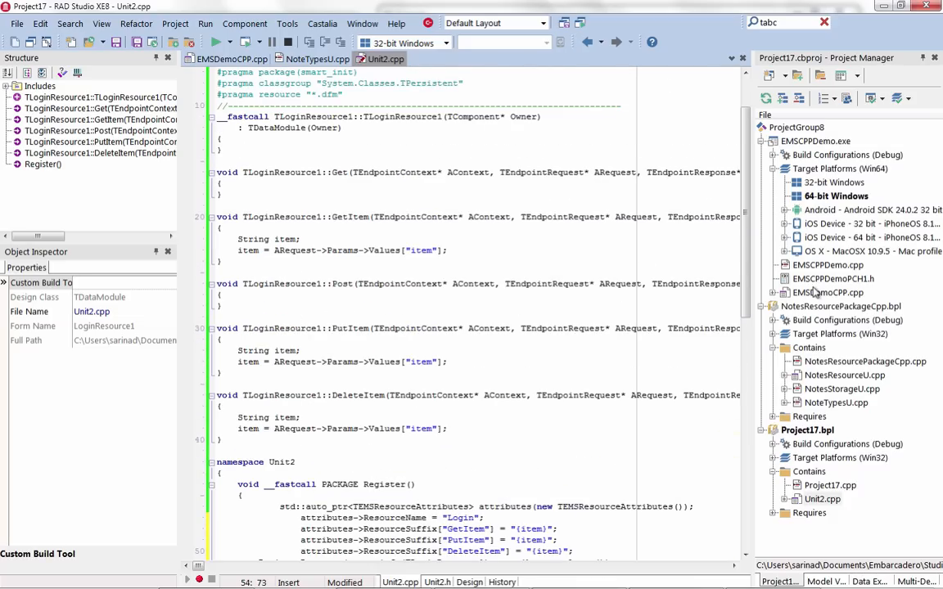
left_click(249, 59)
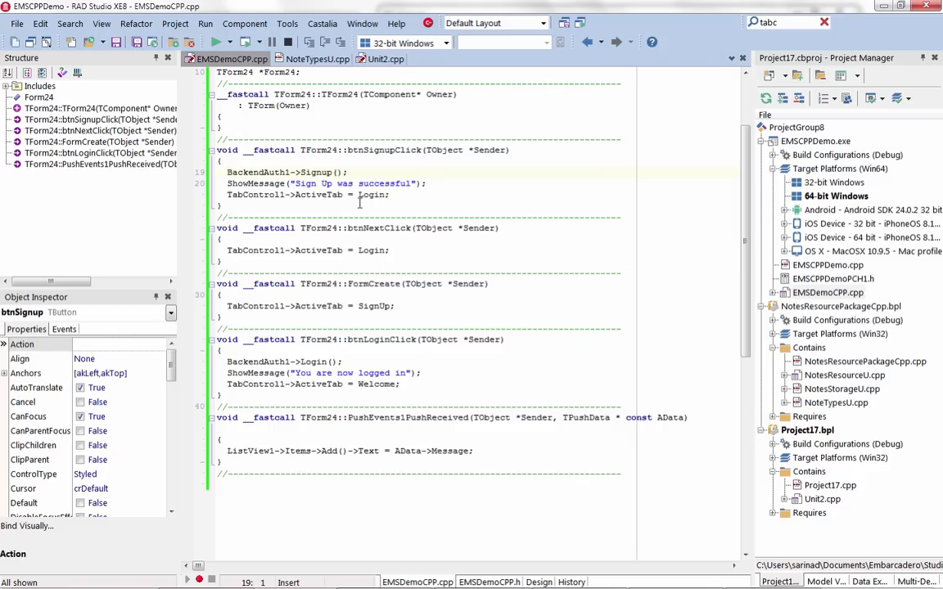
mouse_move(364, 339)
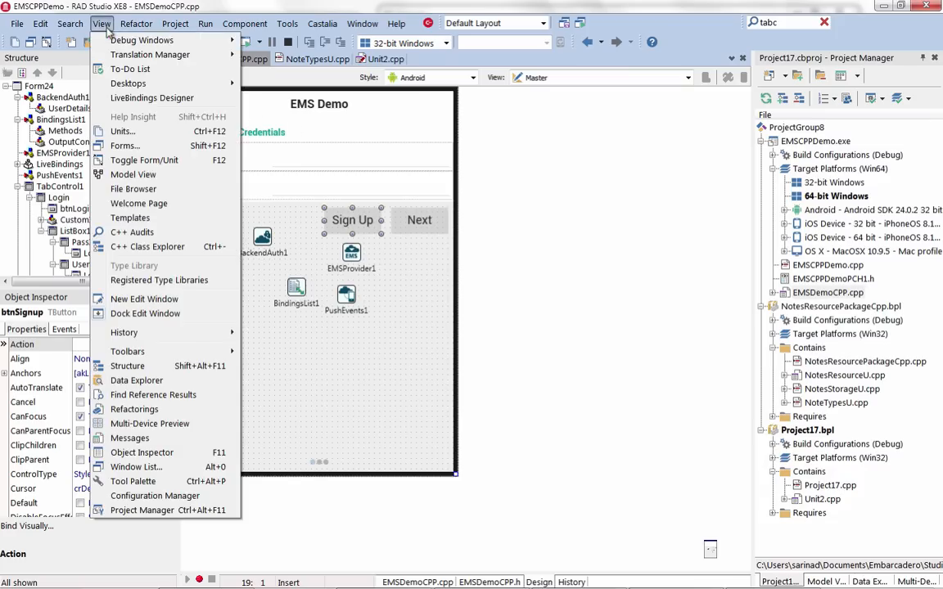
Step: Show the LiveBindings Designer diagram, target Android (Nexus 7) and run the EMS demo
left_click(151, 98)
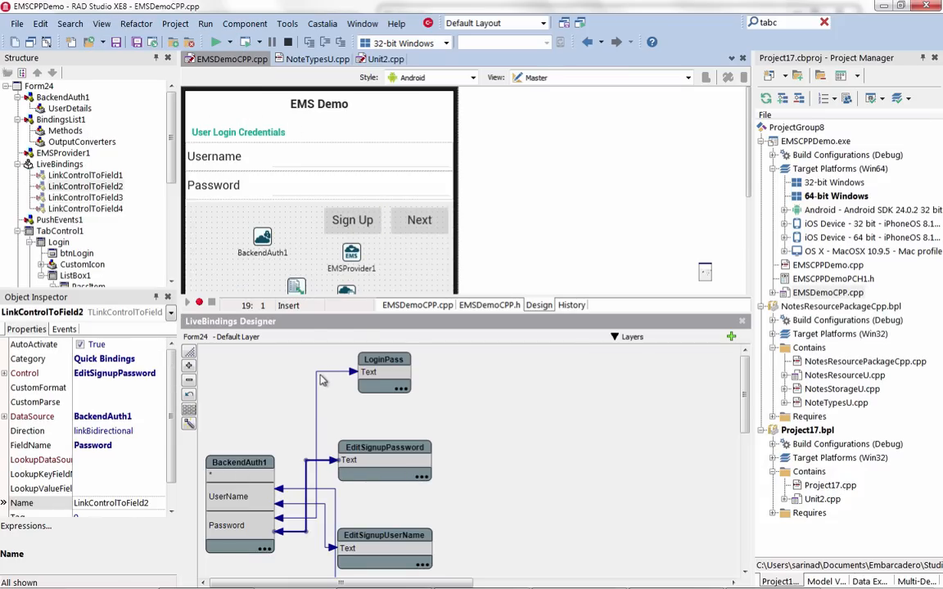
left_click(815, 141)
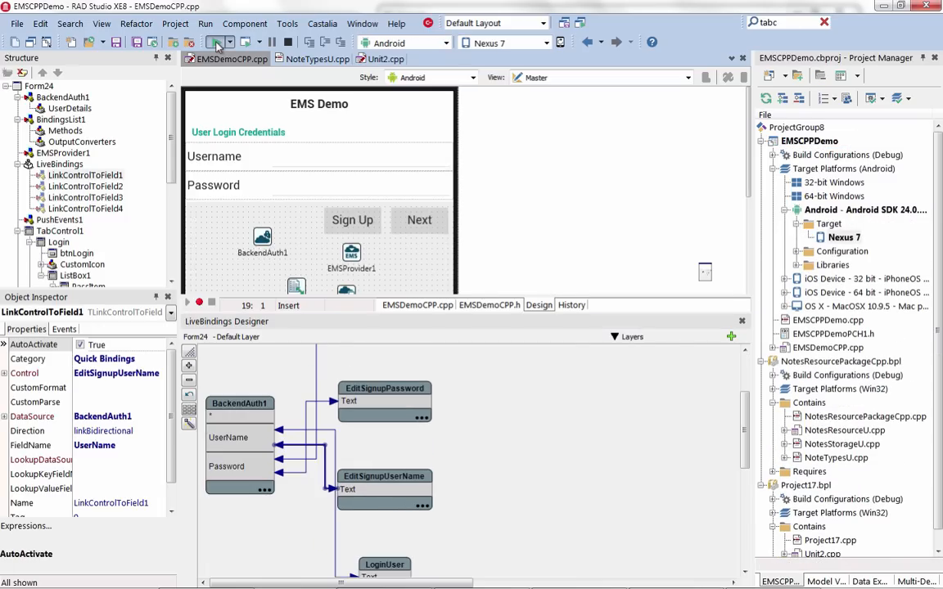
left_click(216, 43)
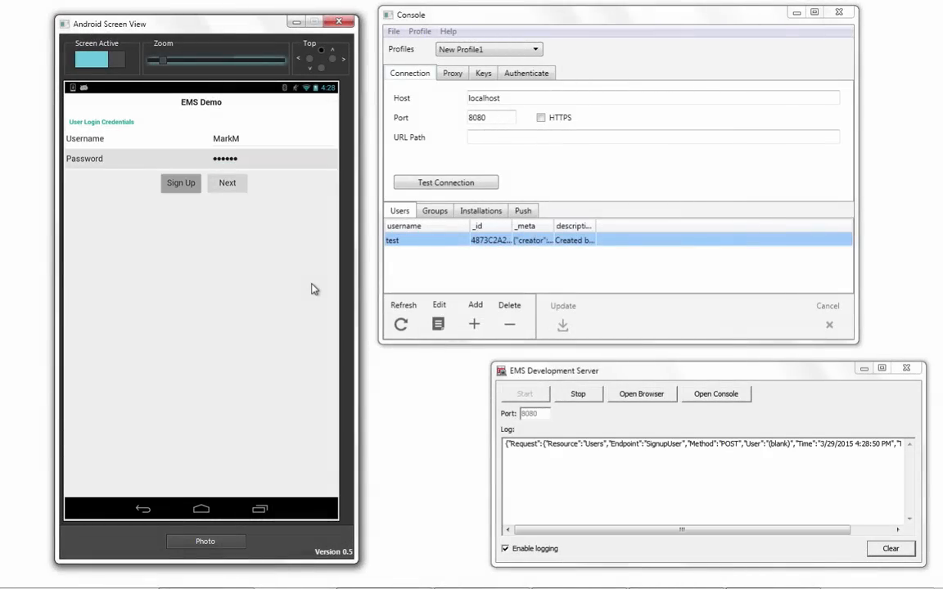
Step: Sign up and log in user MarkM on Android, then refresh EMS Console users and move to Push
left_click(180, 183)
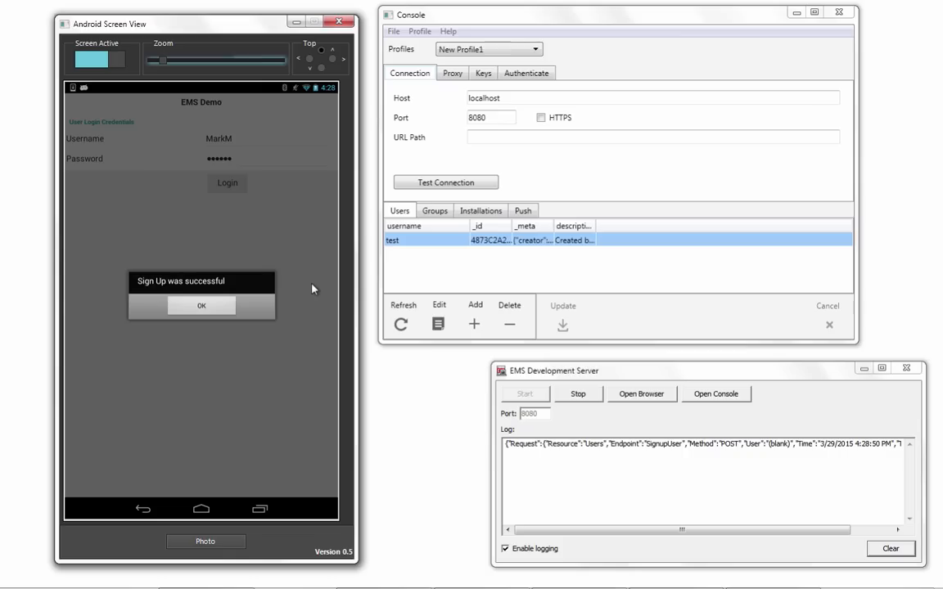
left_click(201, 306)
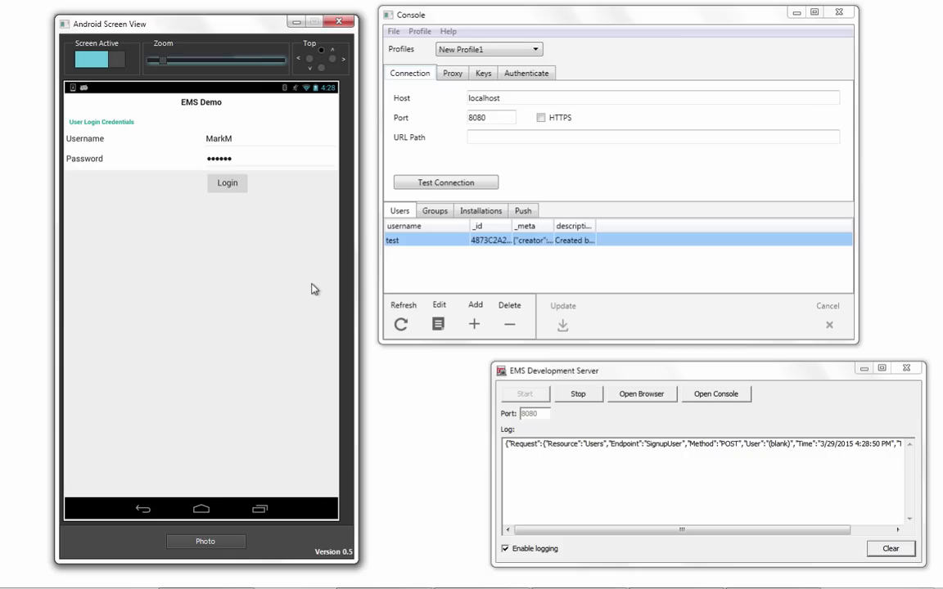
left_click(226, 183)
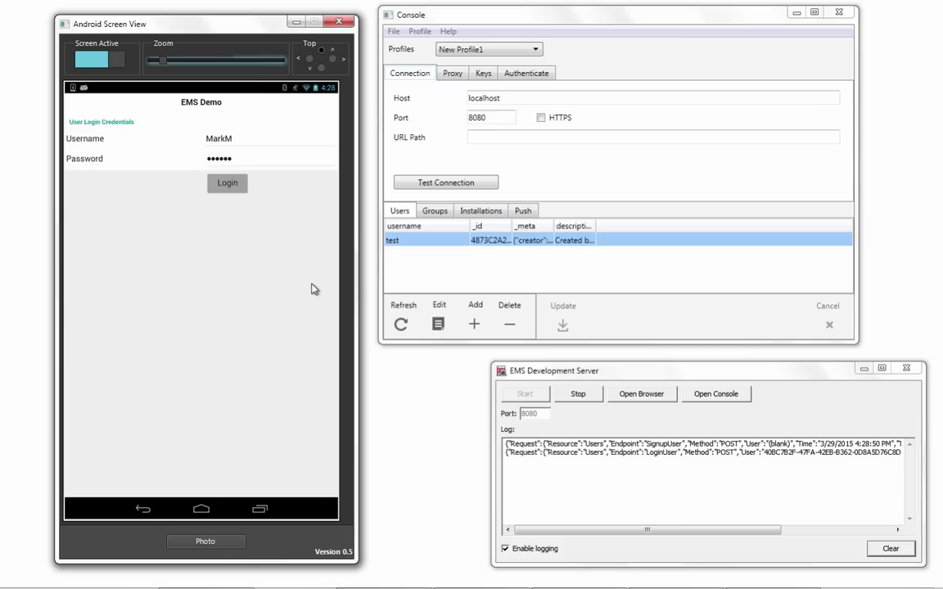
left_click(226, 183)
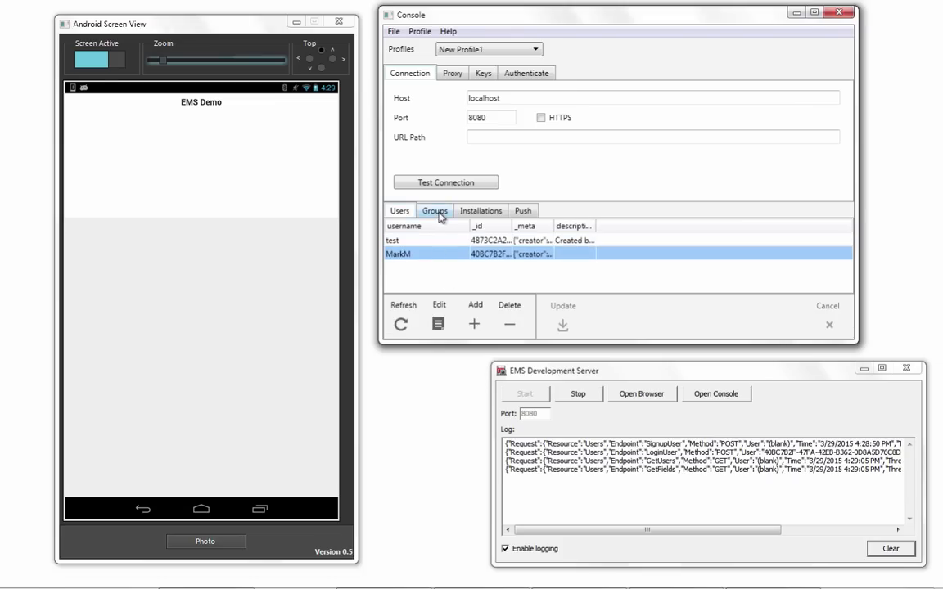
left_click(480, 210)
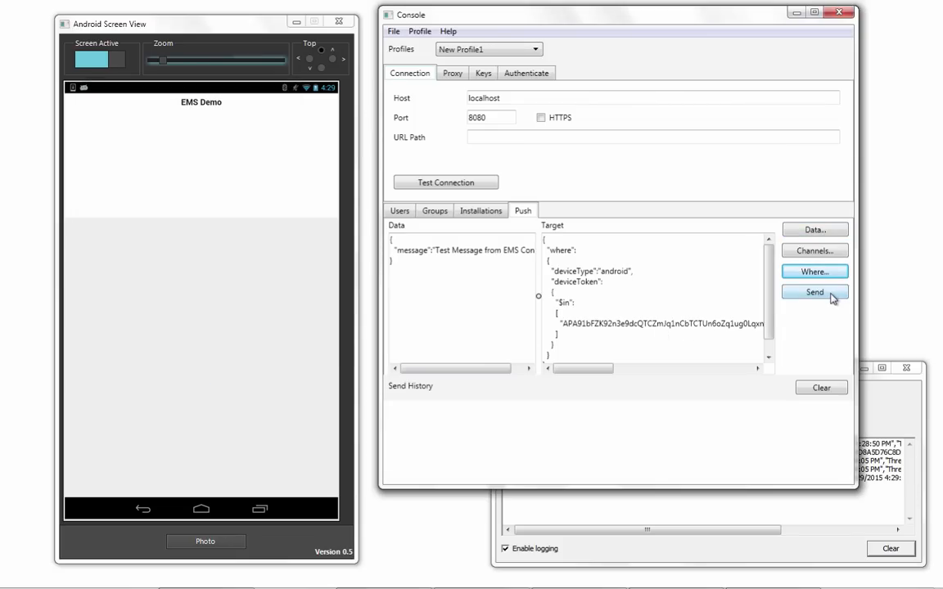
Step: Send a test push message to Android, then edit the data for a second message and send it
left_click(819, 292)
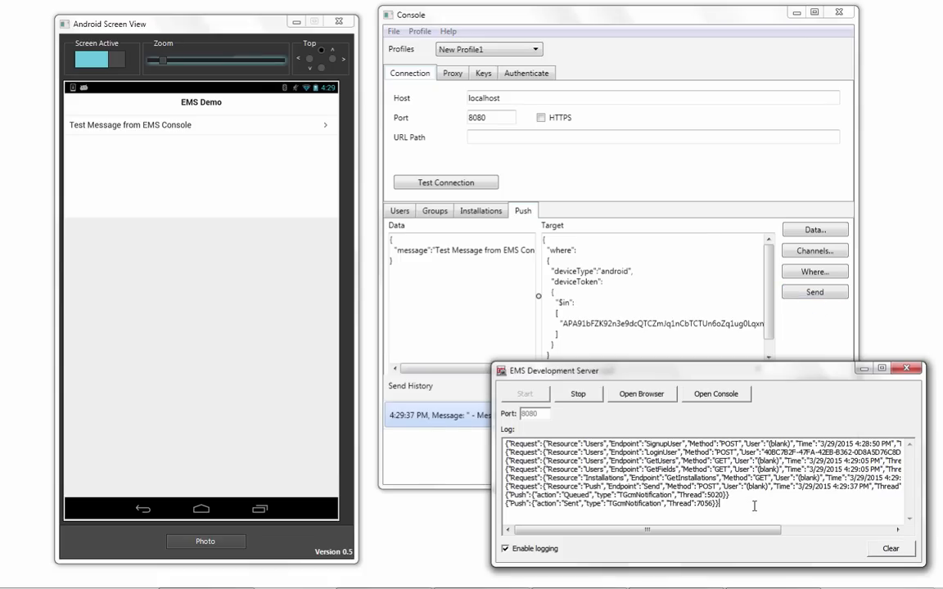
mouse_move(739, 496)
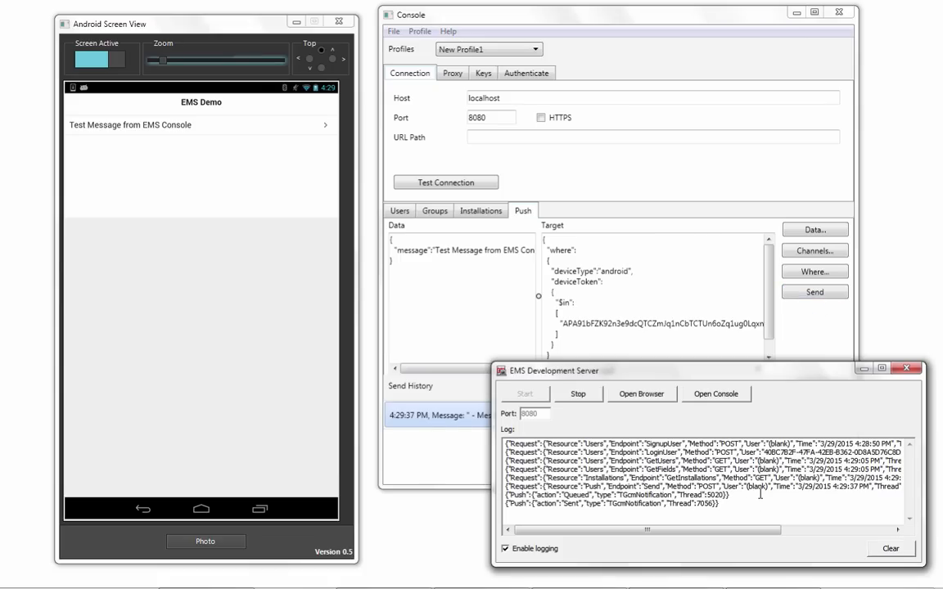
left_click(814, 230)
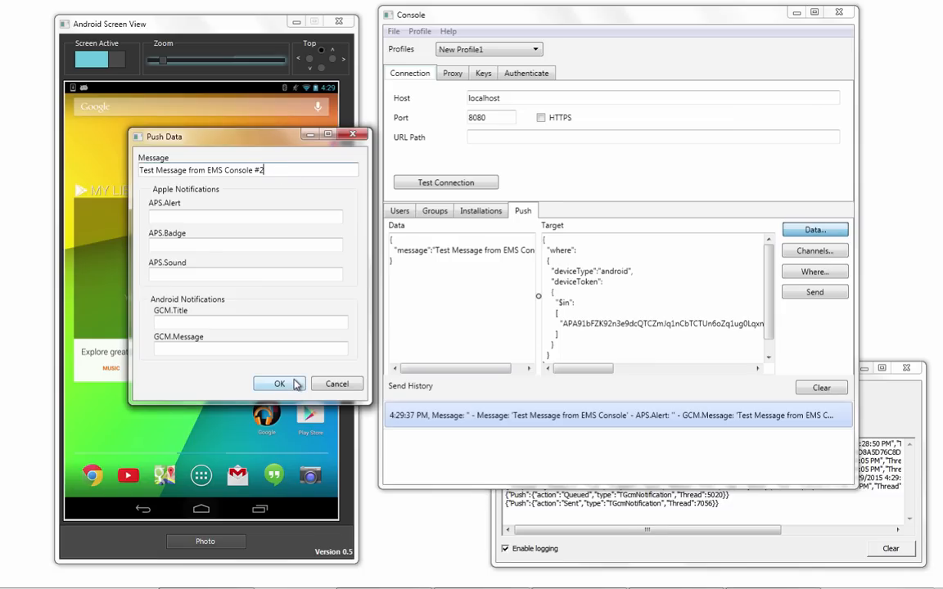
left_click(279, 383)
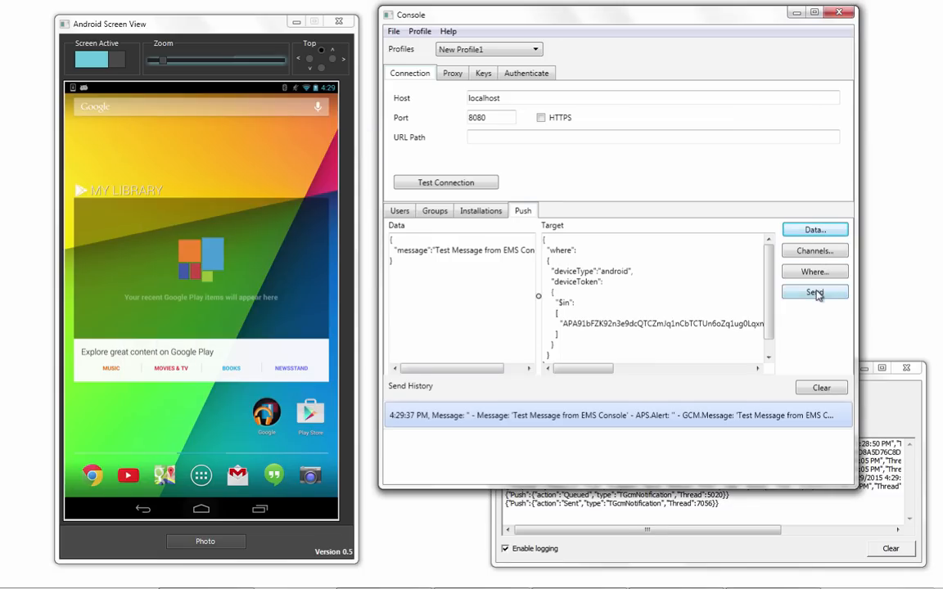
left_click(822, 292)
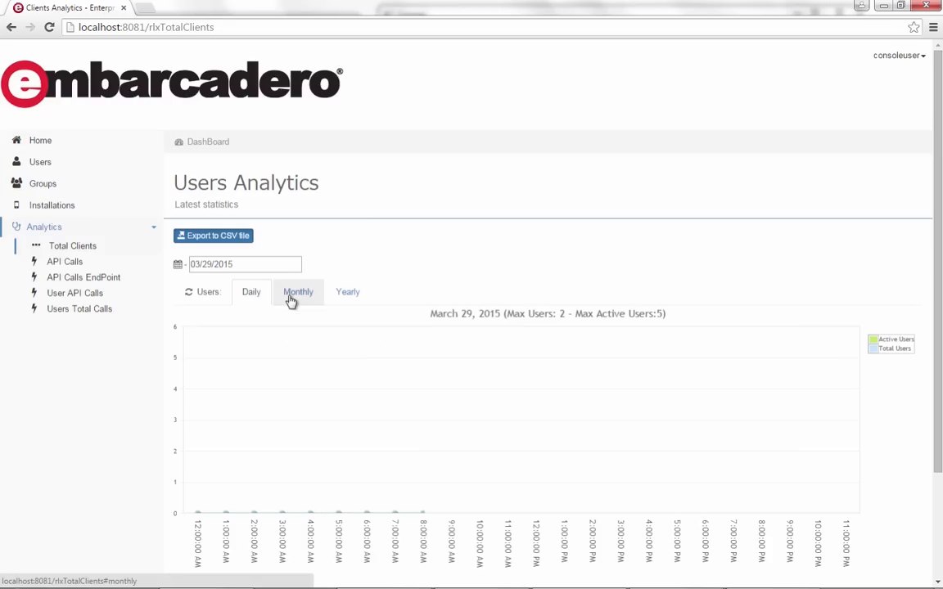
Step: View the daily active users chart and the API Calls EndPoint analytics
left_click(252, 291)
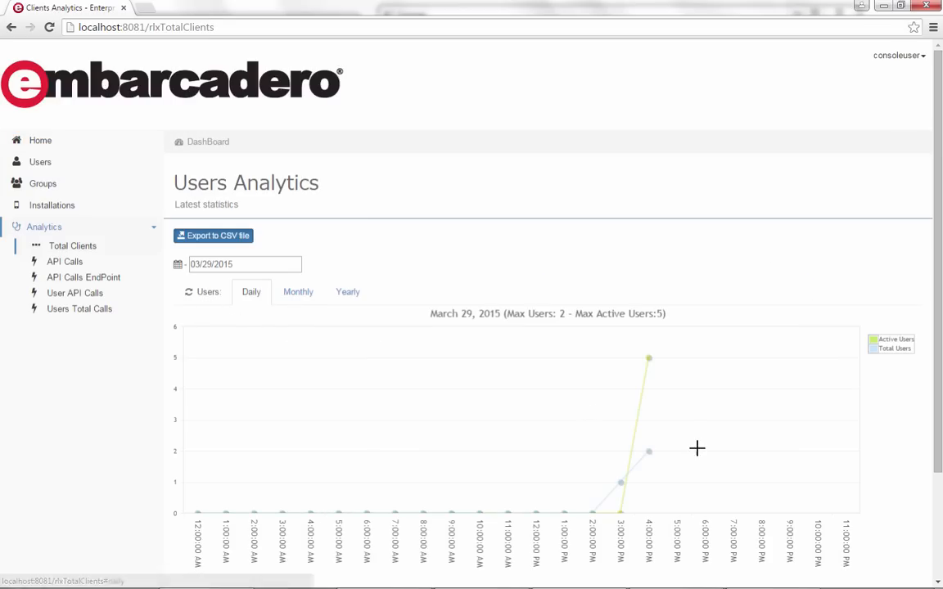
mouse_move(648, 359)
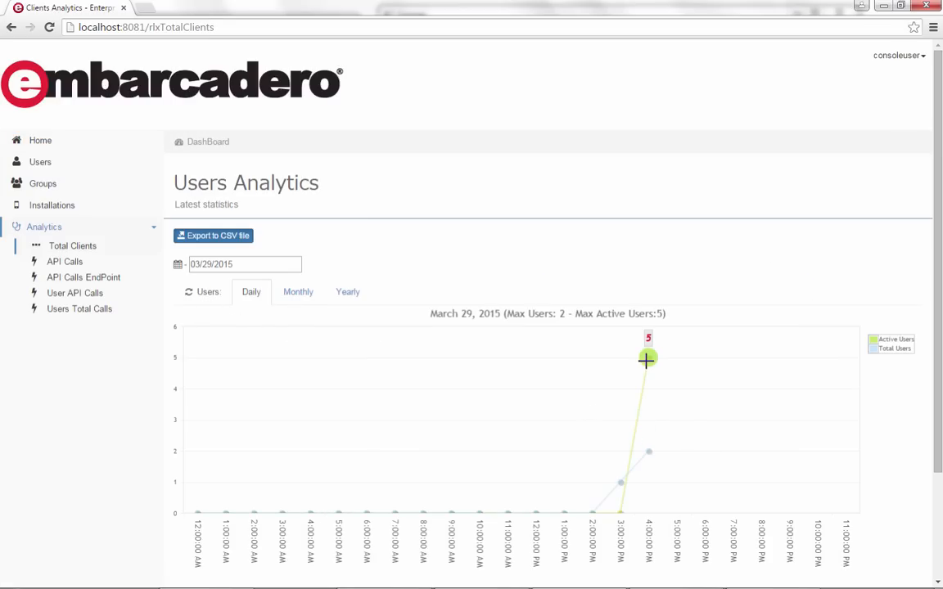
left_click(86, 277)
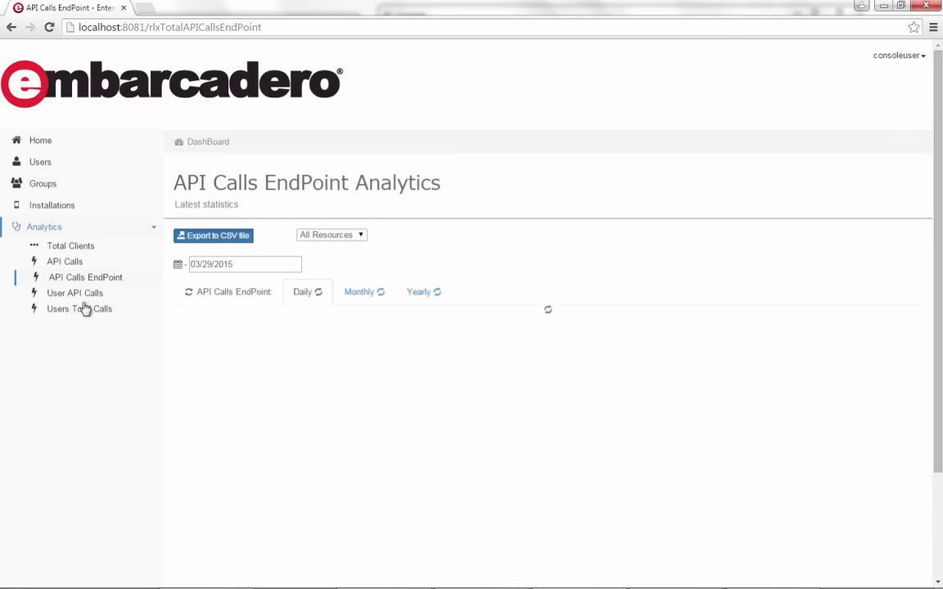
left_click(79, 308)
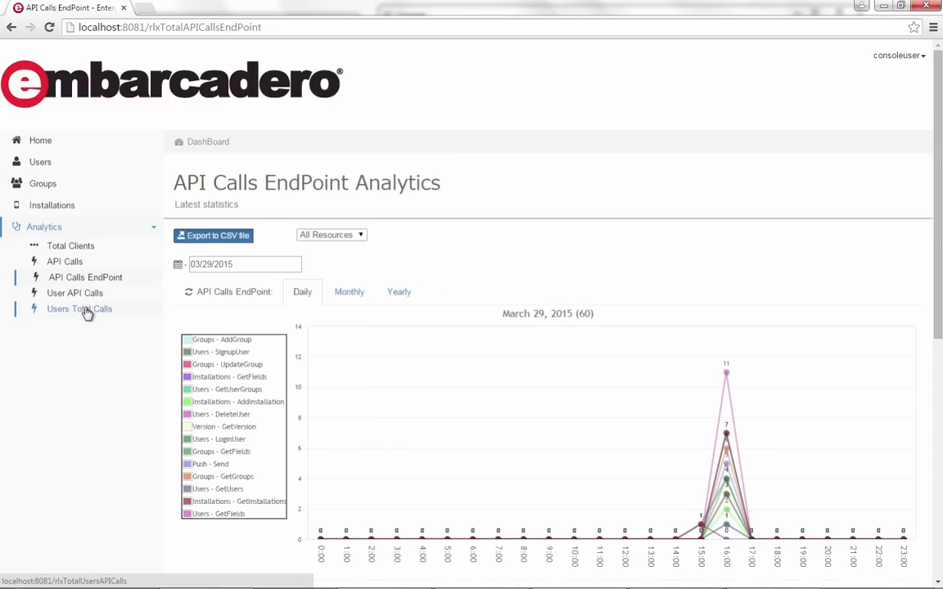
mouse_move(222, 435)
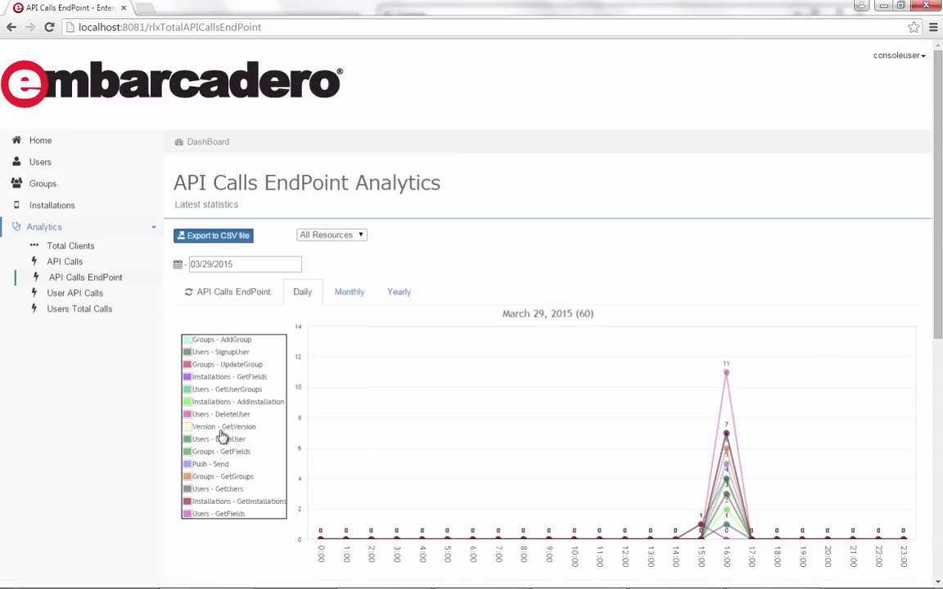
Step: Review the Installations, Groups and Users tables, then return to the Home overview
left_click(53, 204)
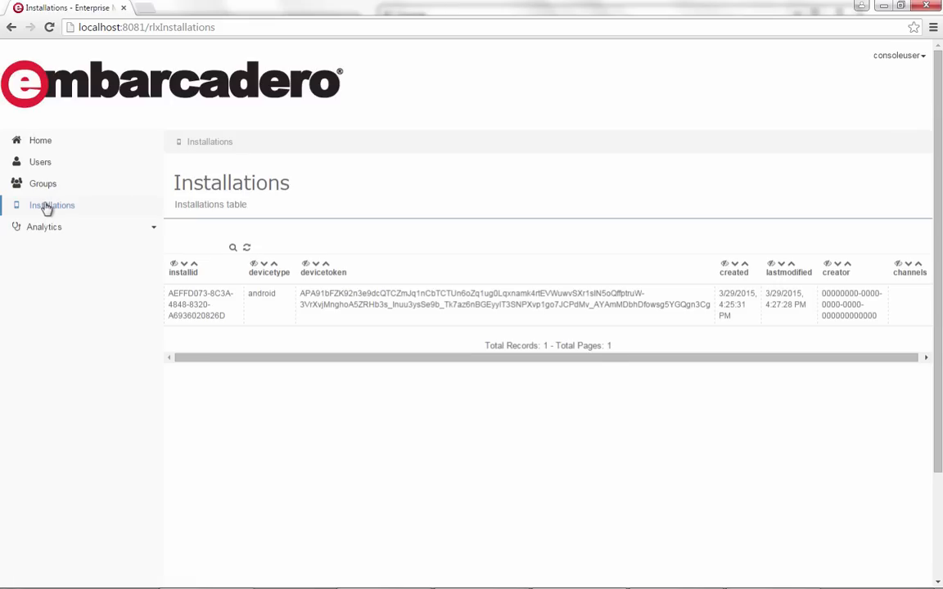
mouse_move(42, 183)
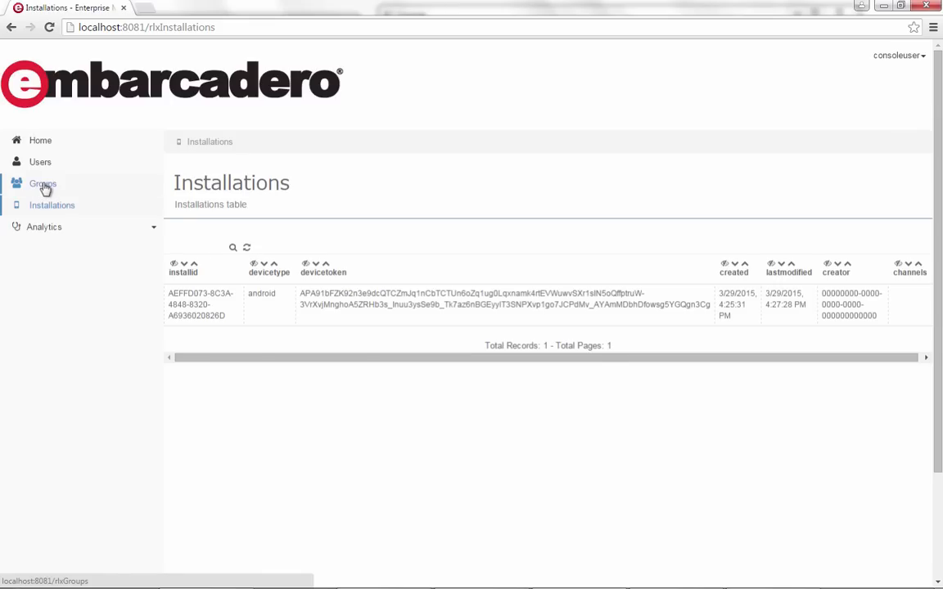
left_click(43, 183)
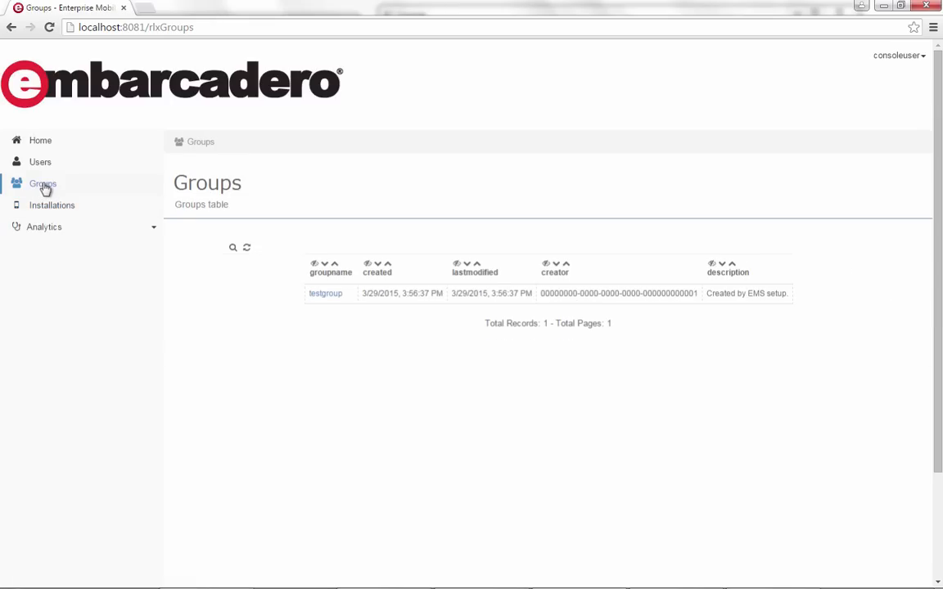
left_click(40, 162)
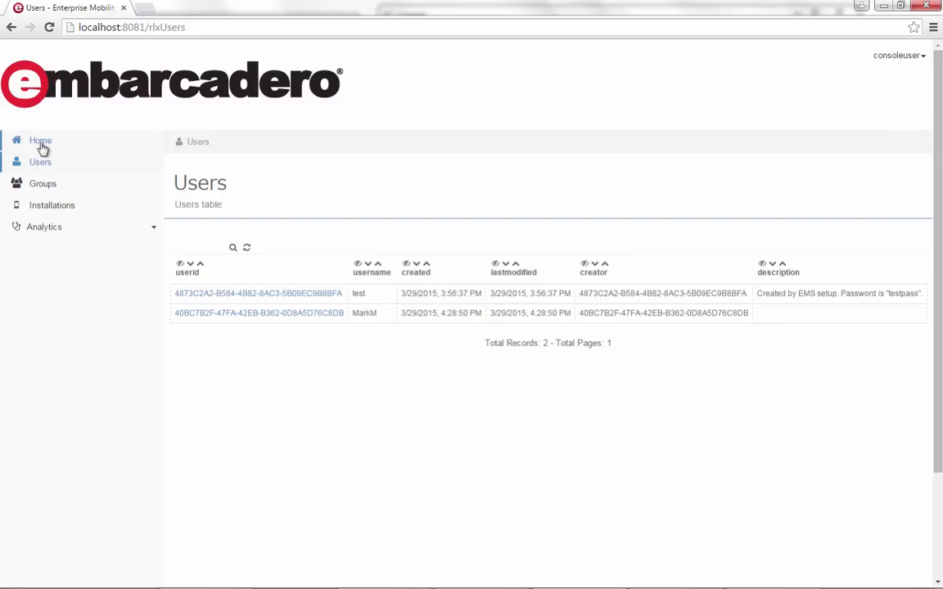
left_click(39, 141)
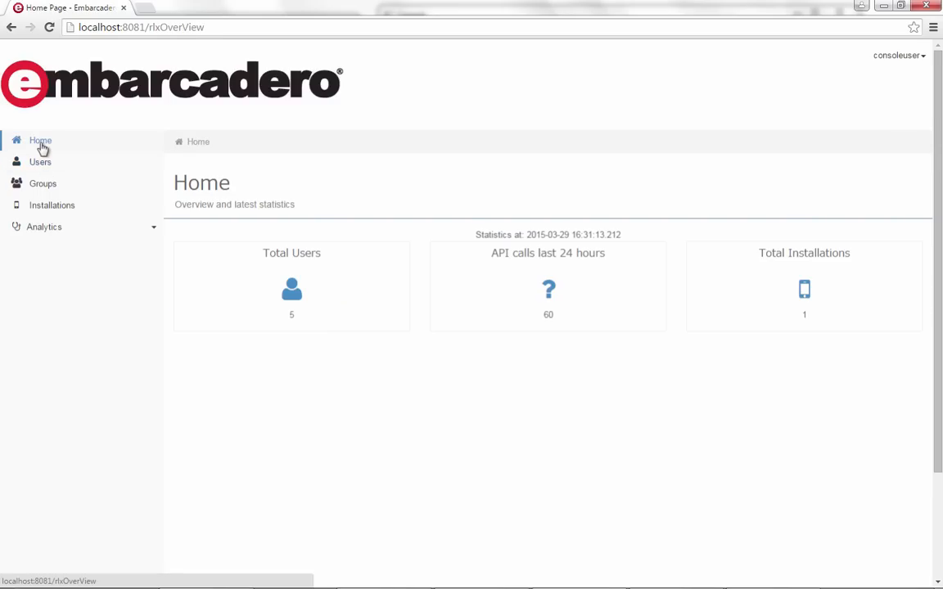
mouse_move(544, 314)
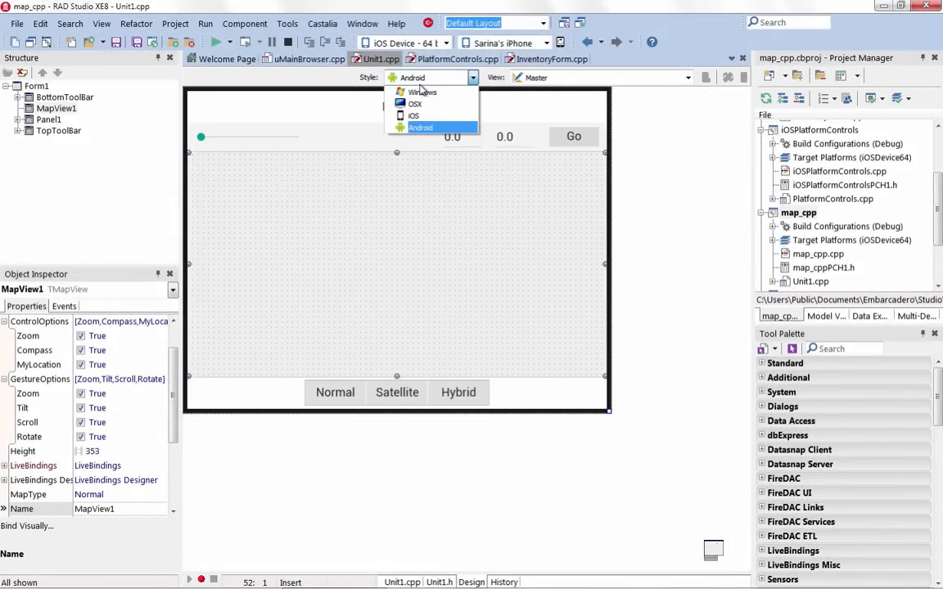
Step: Switch the Maps form to iOS style, check MapType and preview it in the iPhone 4.7in view
left_click(414, 115)
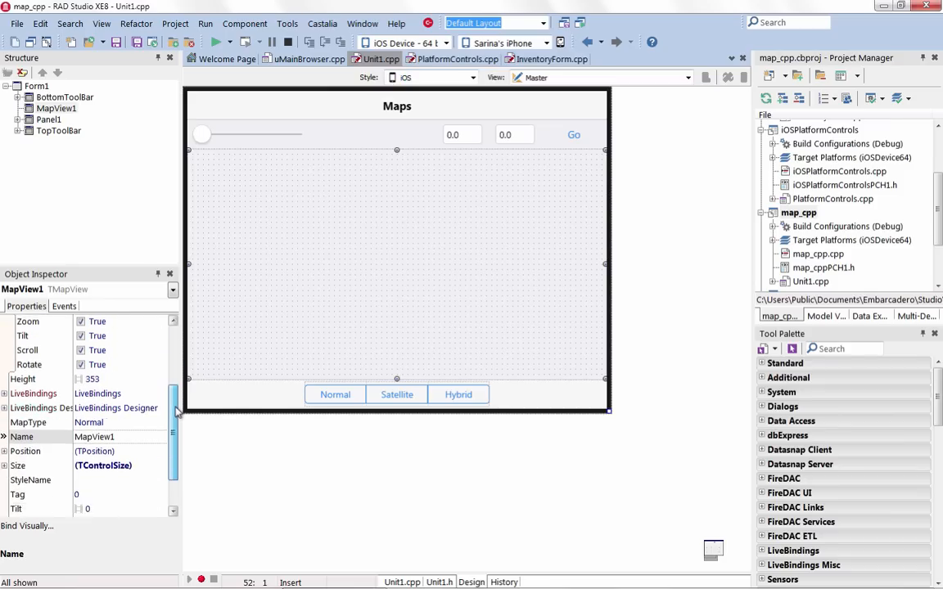
left_click(161, 393)
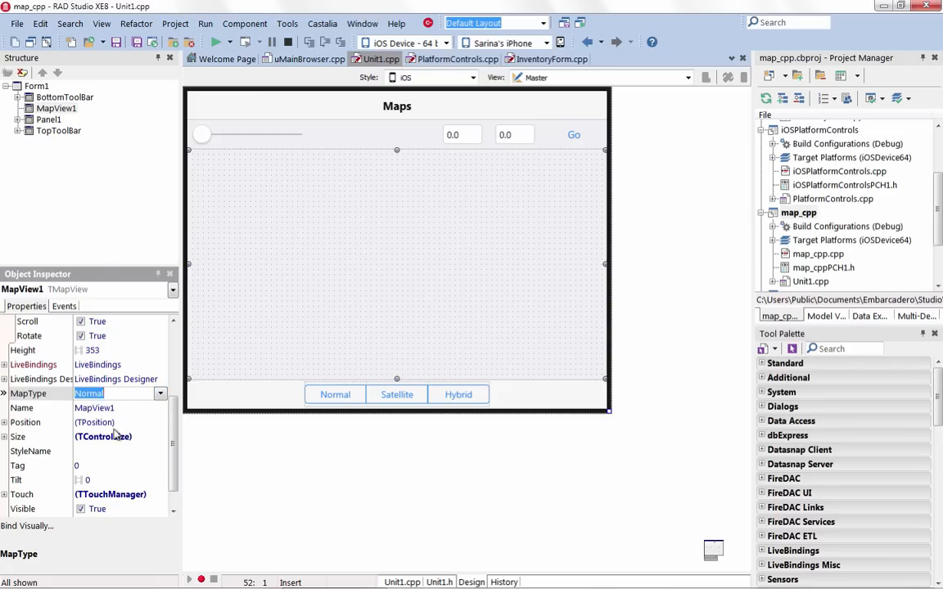
left_click(64, 306)
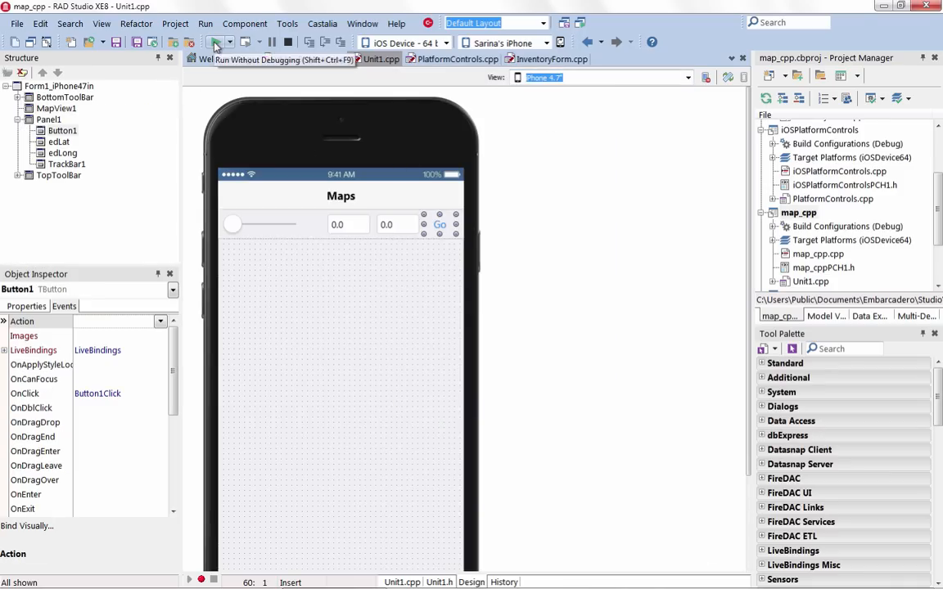
Step: Run the Maps app on iPhone and switch the map between hybrid, satellite and normal views
left_click(215, 42)
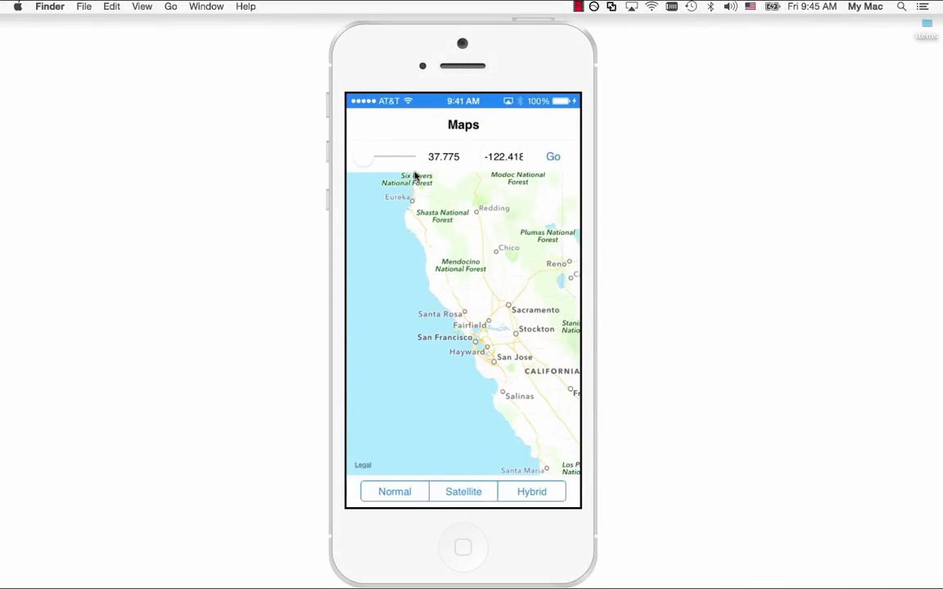
left_click(530, 491)
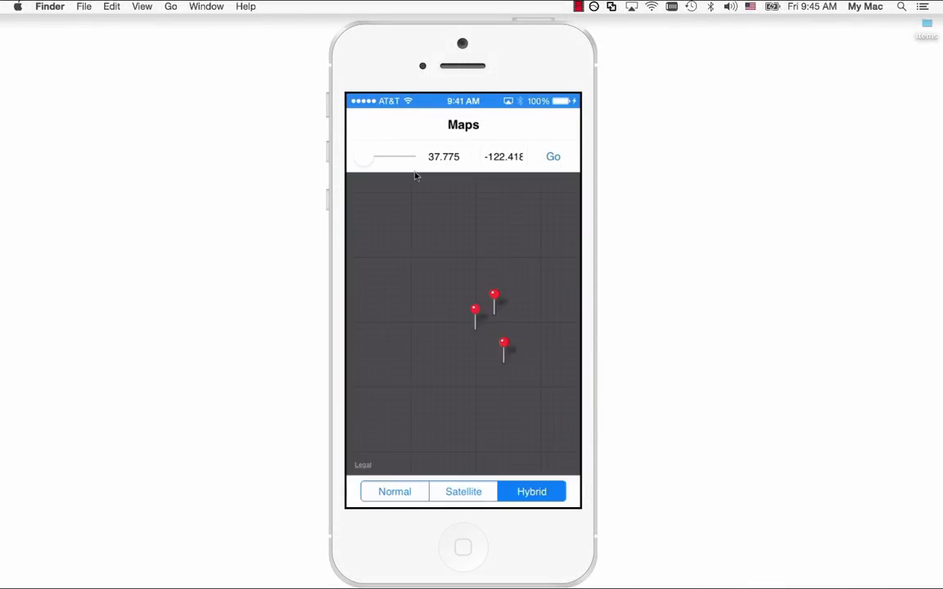
left_click(462, 491)
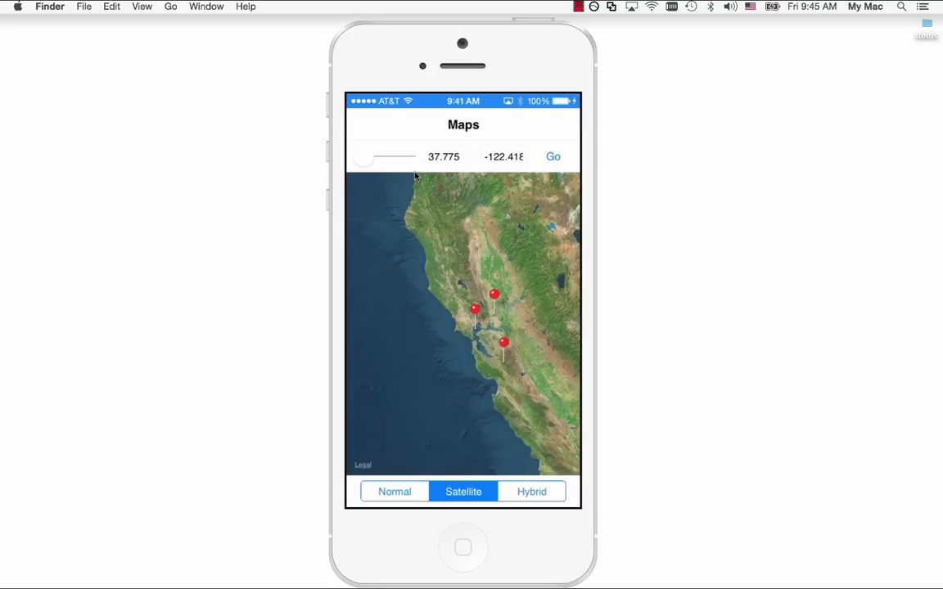
left_click(393, 491)
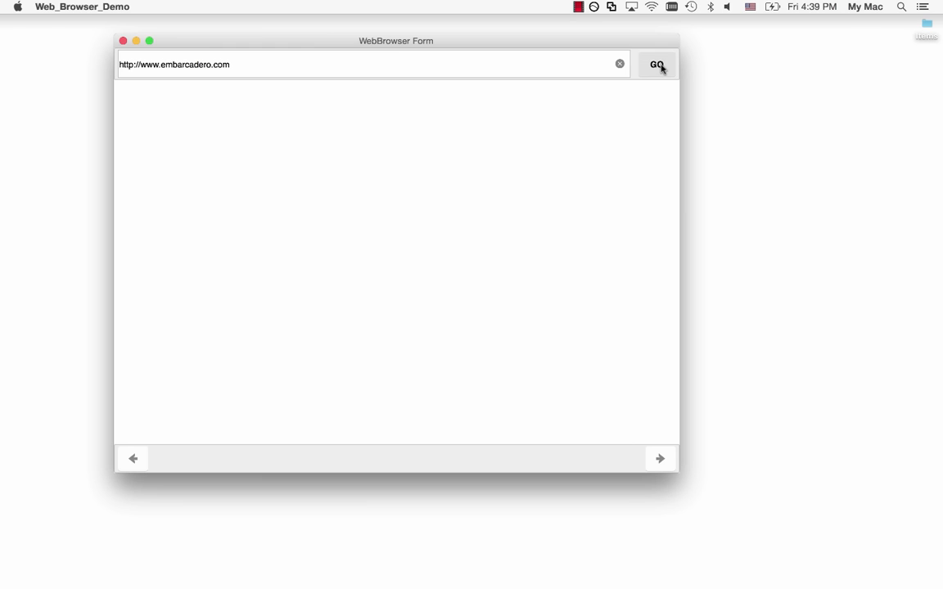
Step: Load embarcadero.com in the WebBrowser demo and scroll down to News & Events
left_click(655, 64)
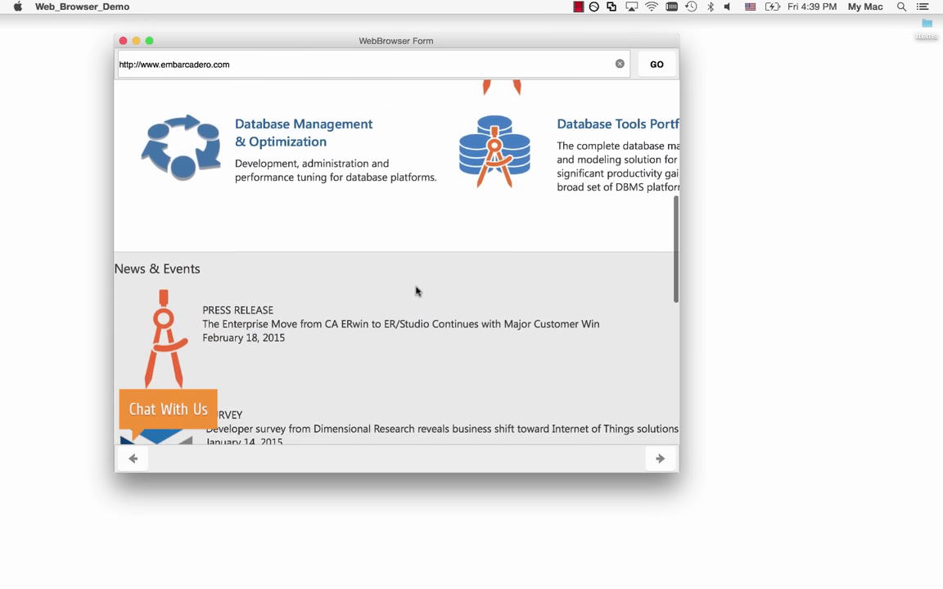
scroll("down", 3)
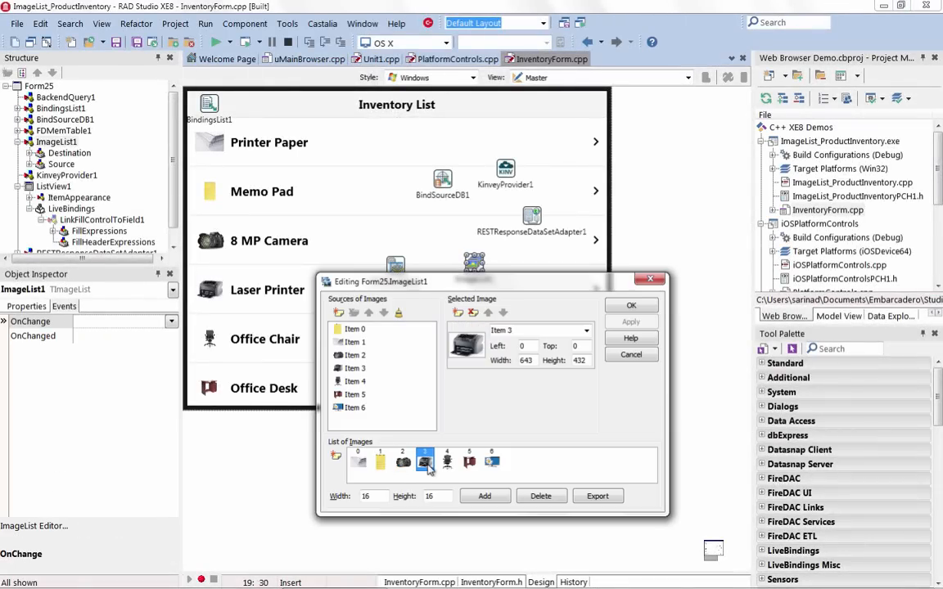
Step: Preview an image, close the ImageList1 editor and show ListView1 bound to FDMemTable1 in LiveBindings
left_click(491, 462)
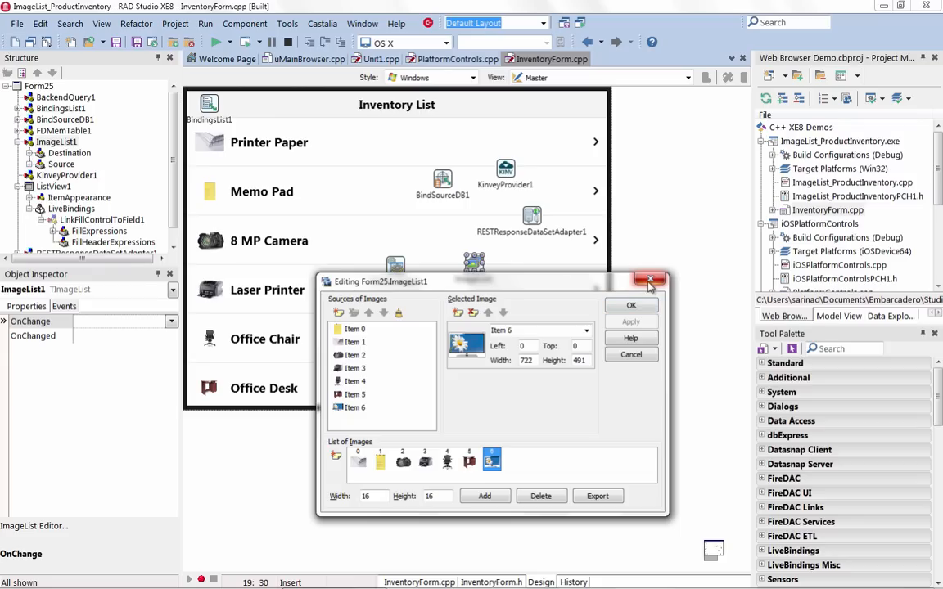
left_click(652, 278)
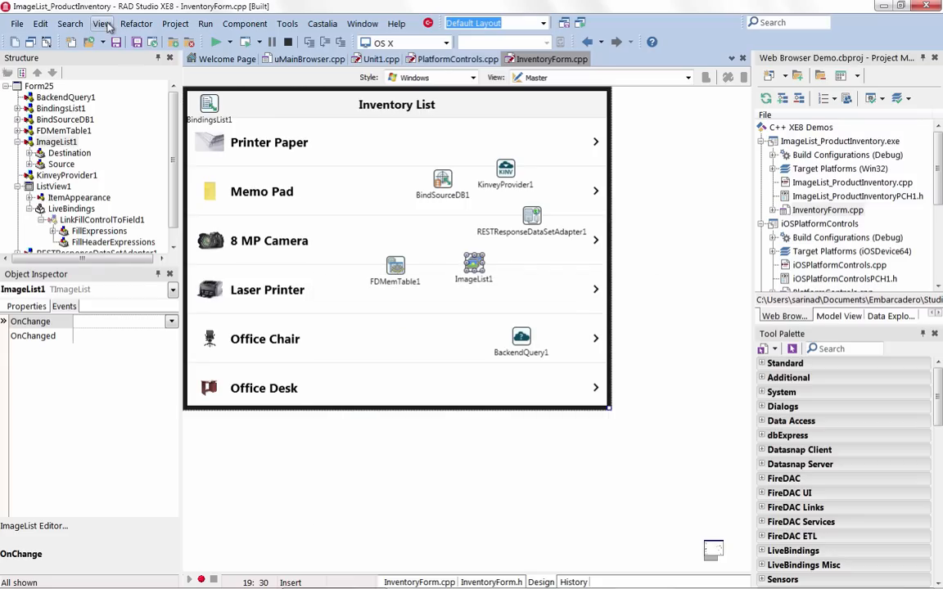
left_click(52, 187)
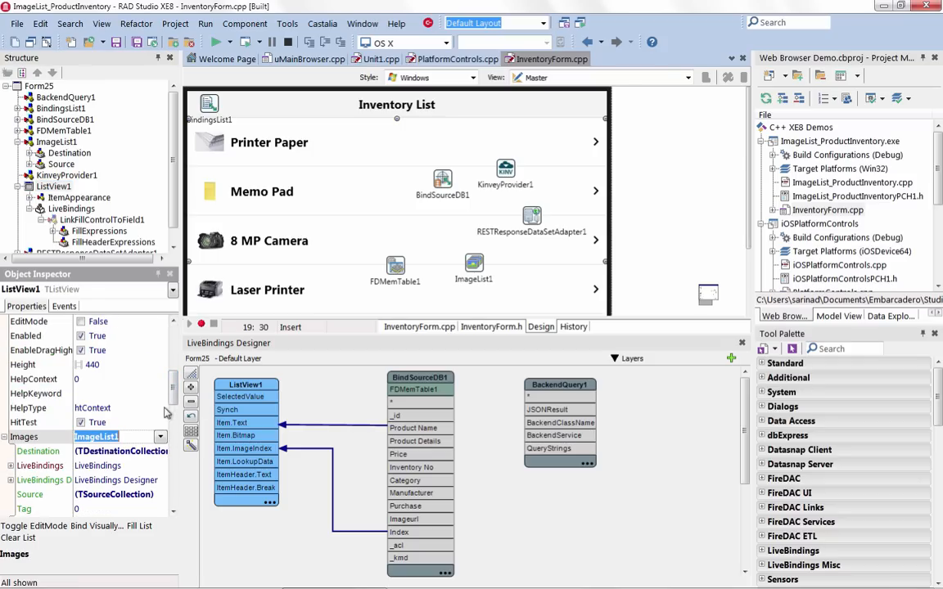
scroll("down", 3)
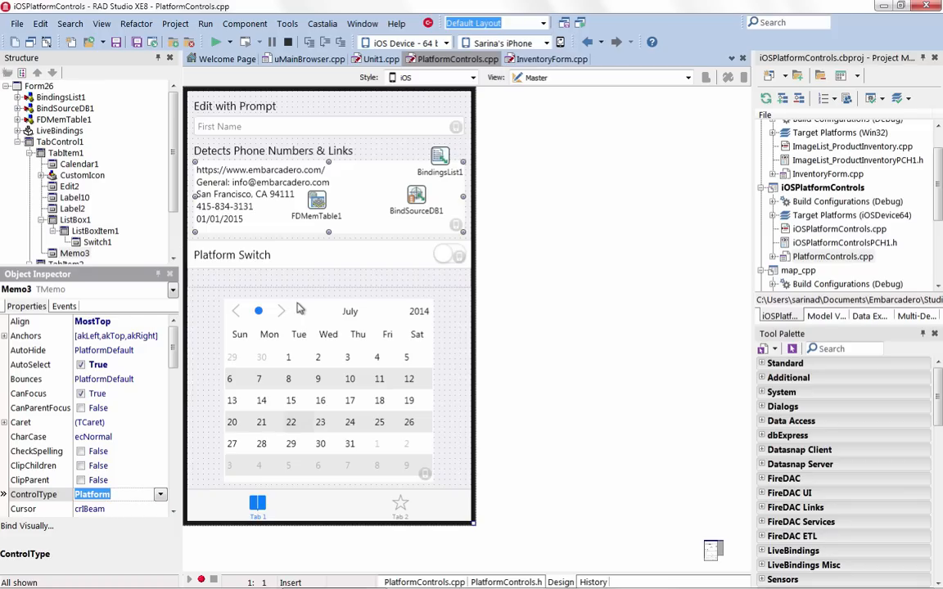
Step: Select controls on the iOSPlatformControls form and open ListView1's Indexed property dropdown
left_click(442, 254)
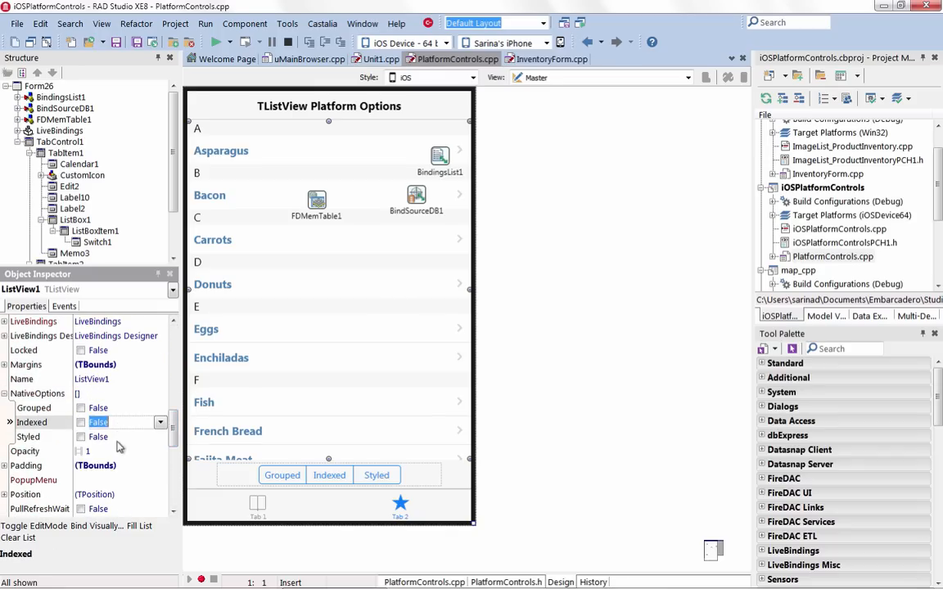
left_click(28, 436)
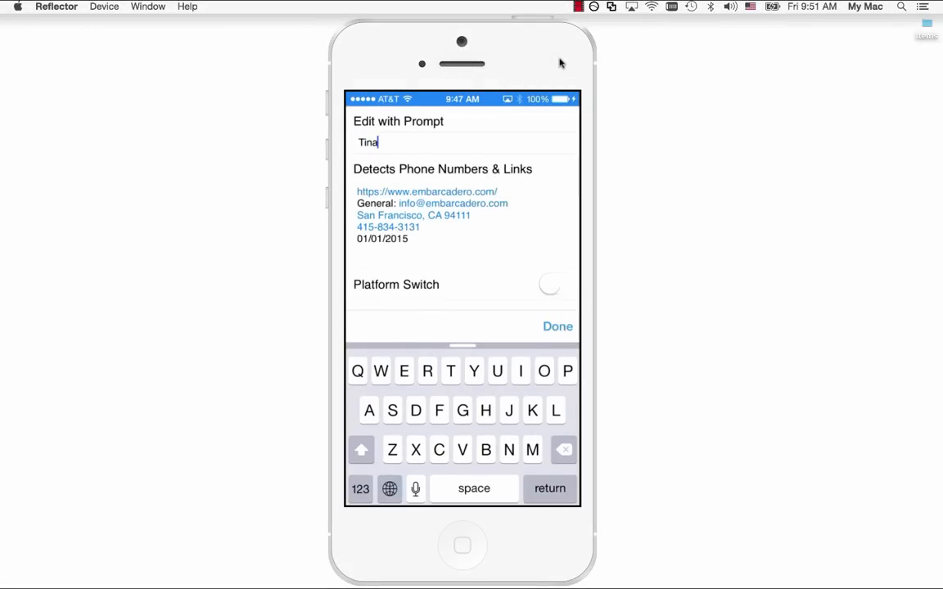
Step: Tap the phone link and cancel the call prompt, then turn on the platform switch
left_click(387, 226)
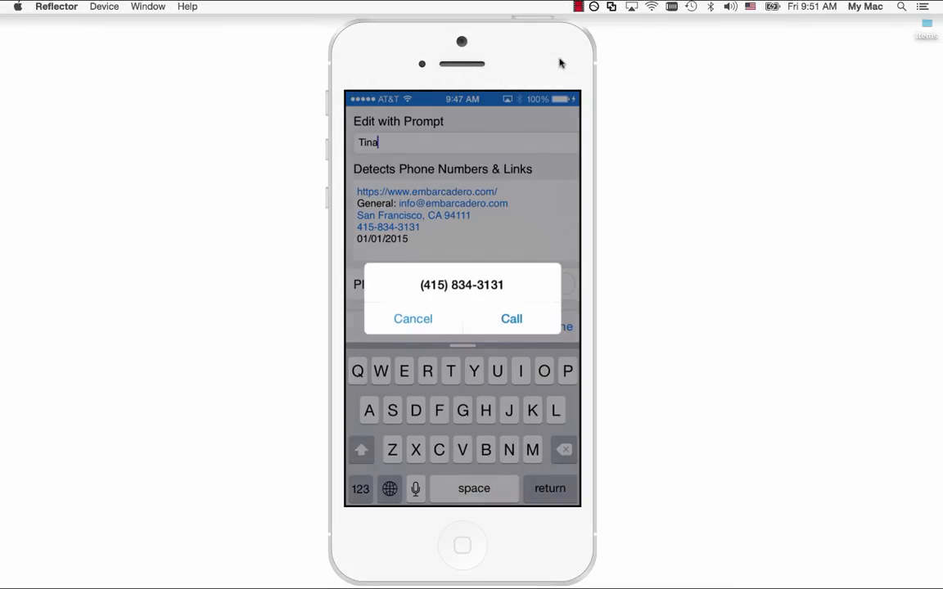
left_click(412, 317)
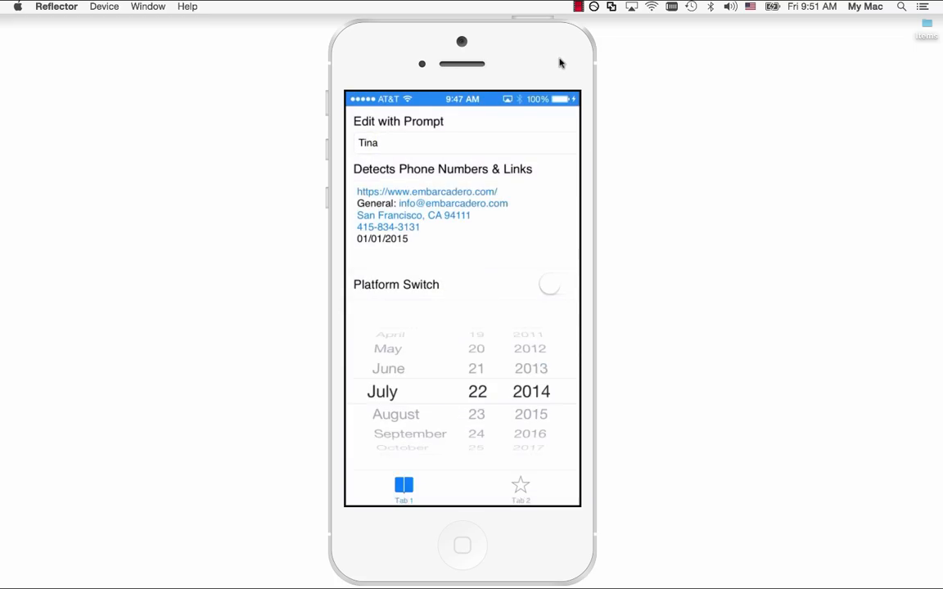
left_click(550, 285)
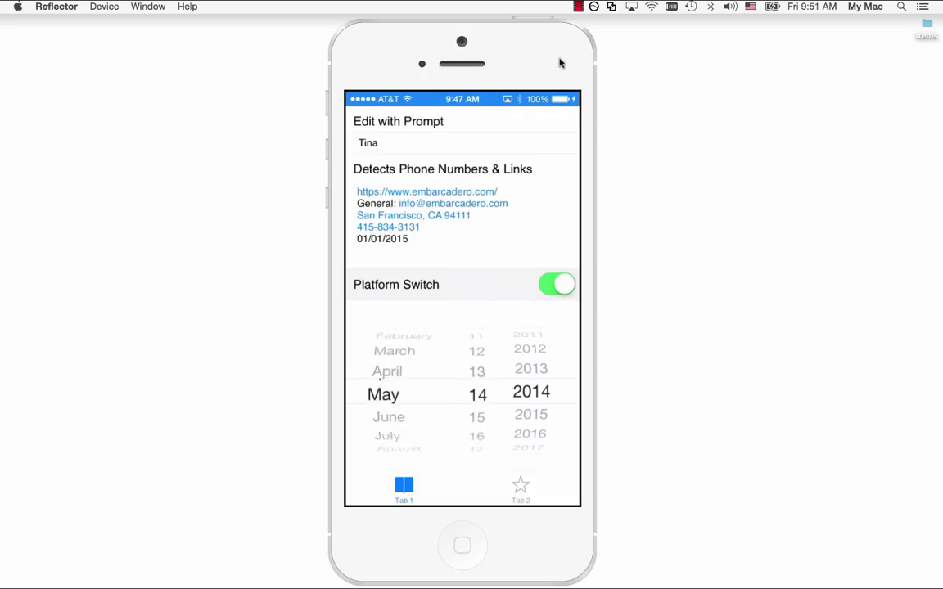
Step: On Tab 2 show the food list in Styled mode, then Indexed with an alphabetical index
left_click(519, 485)
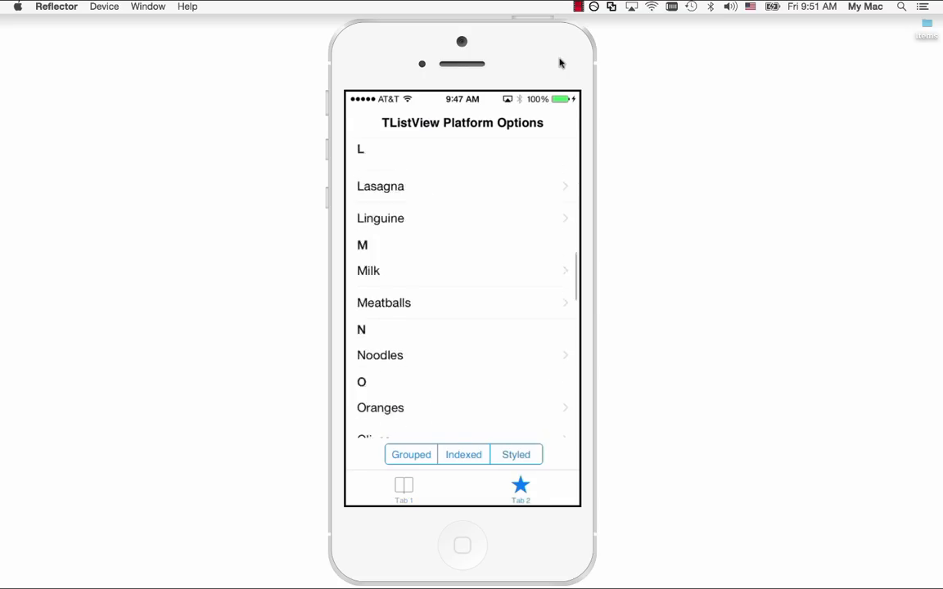
left_click(516, 455)
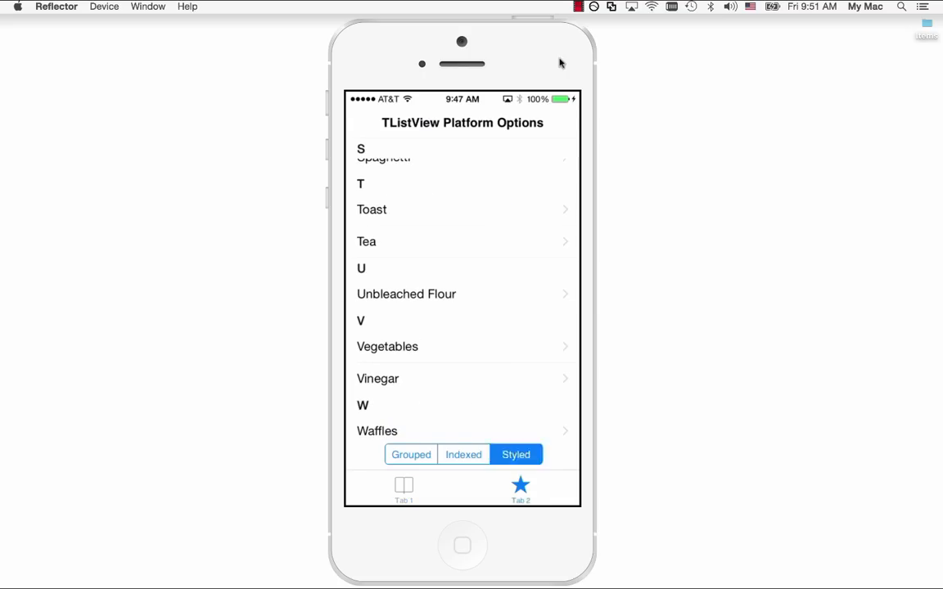
left_click(462, 455)
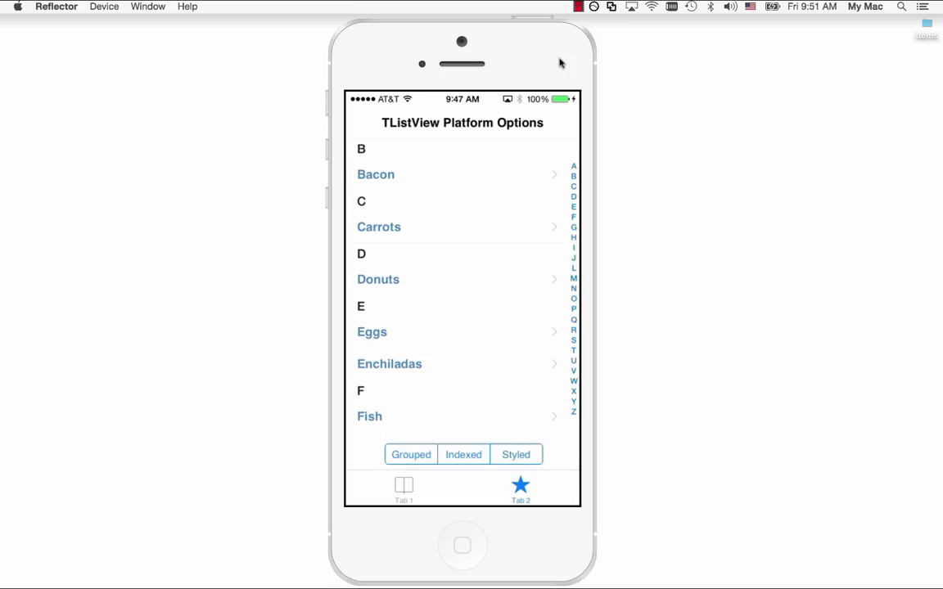
scroll("down", 3)
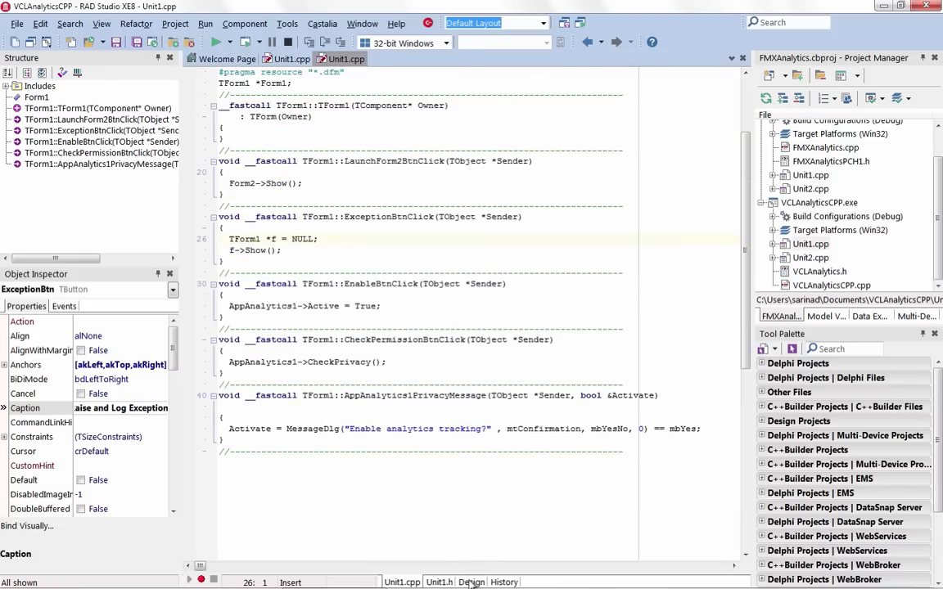
Step: Run the FMXAnalytics demo, enable analytics tracking, then raise and log a test exception
left_click(470, 583)
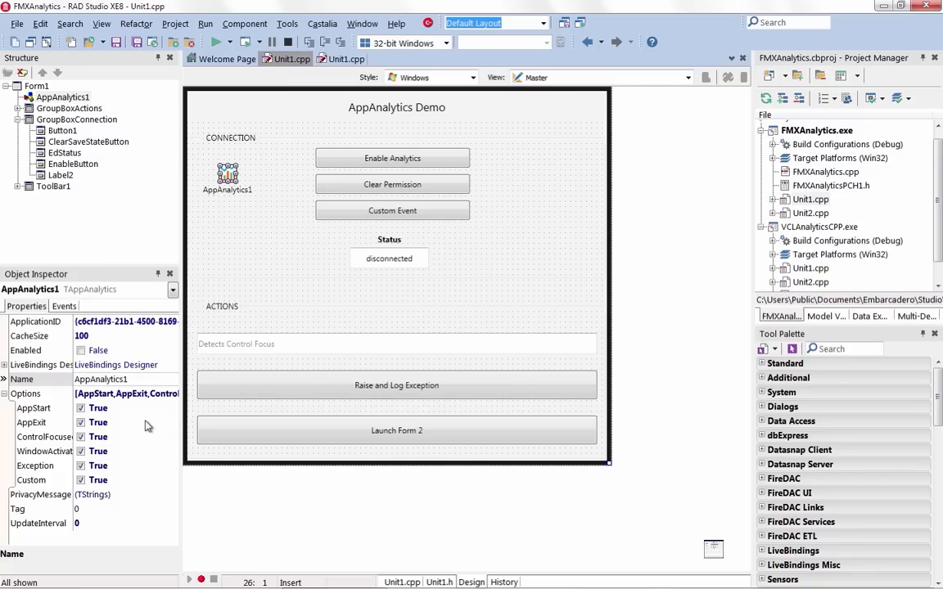
left_click(41, 482)
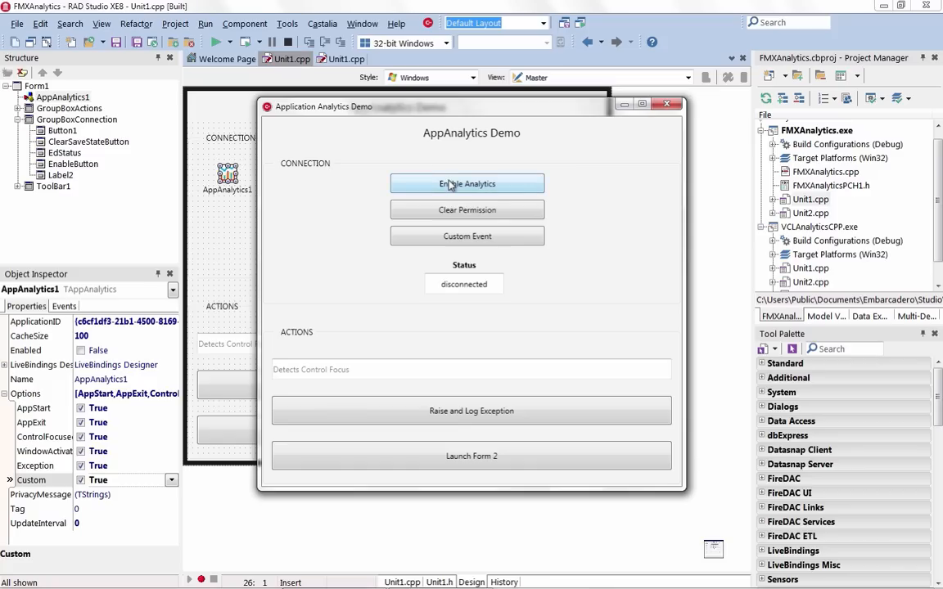
left_click(467, 183)
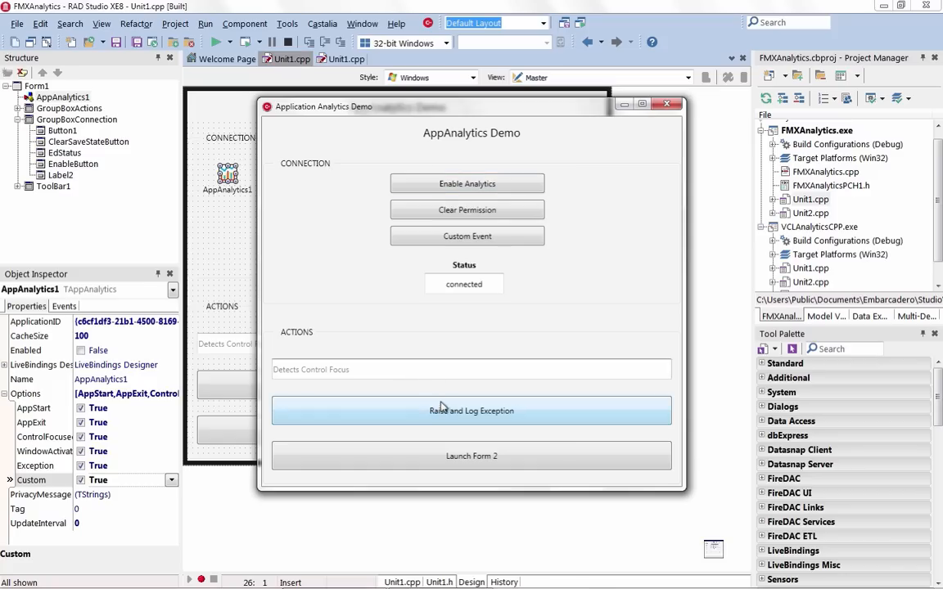
left_click(471, 455)
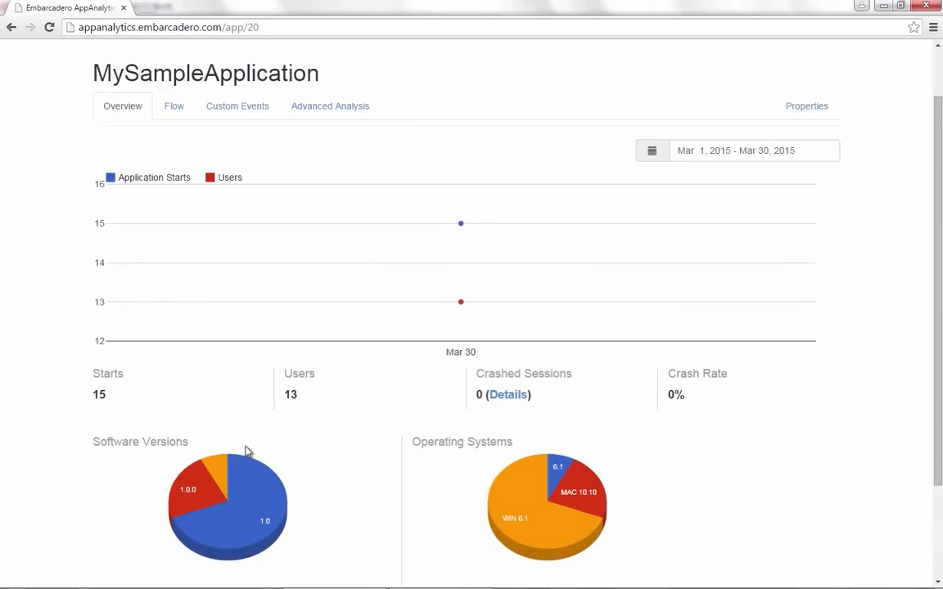
mouse_move(226, 518)
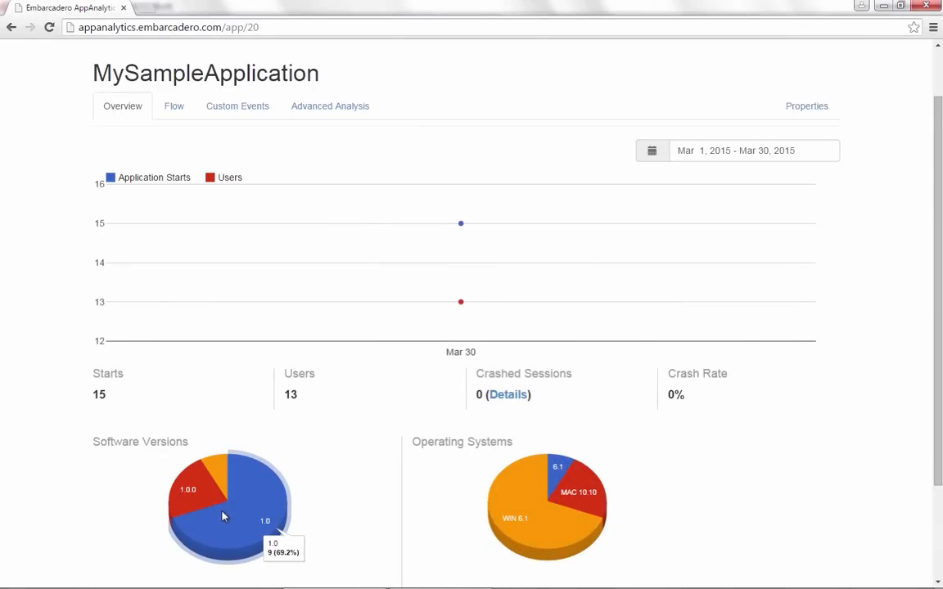
mouse_move(596, 509)
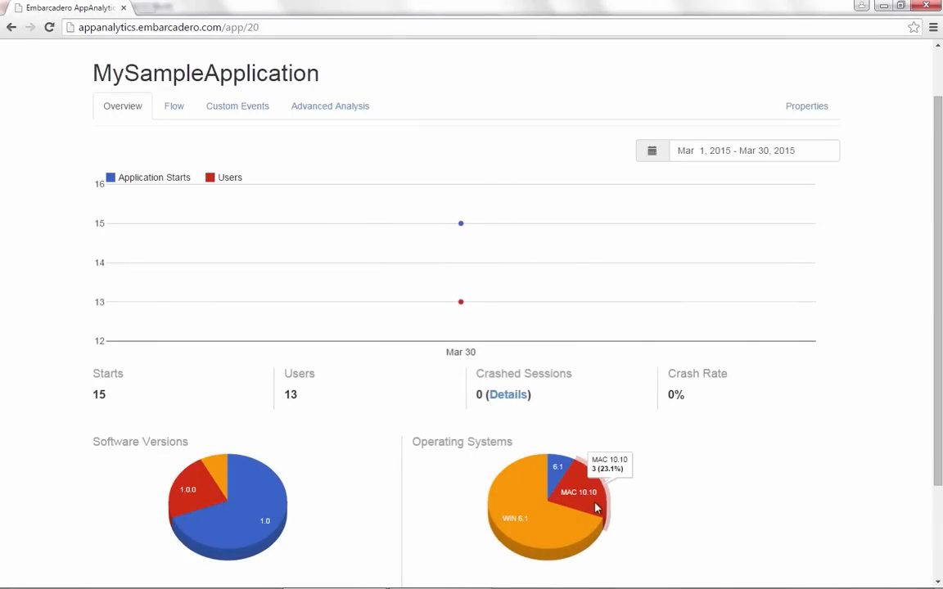
Step: Review the Overview usage charts, then view the user flow between forms
scroll("down", 3)
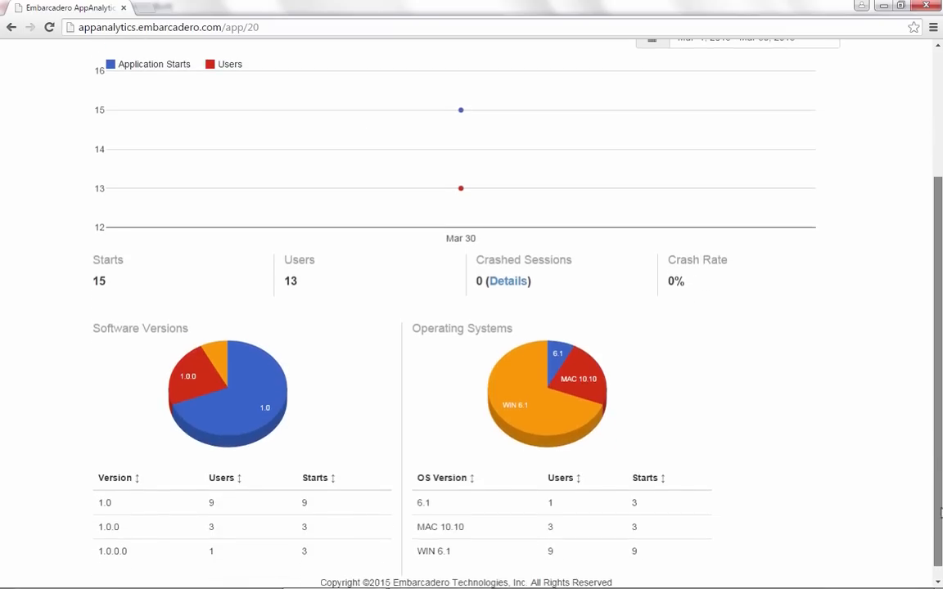
scroll("up", 3)
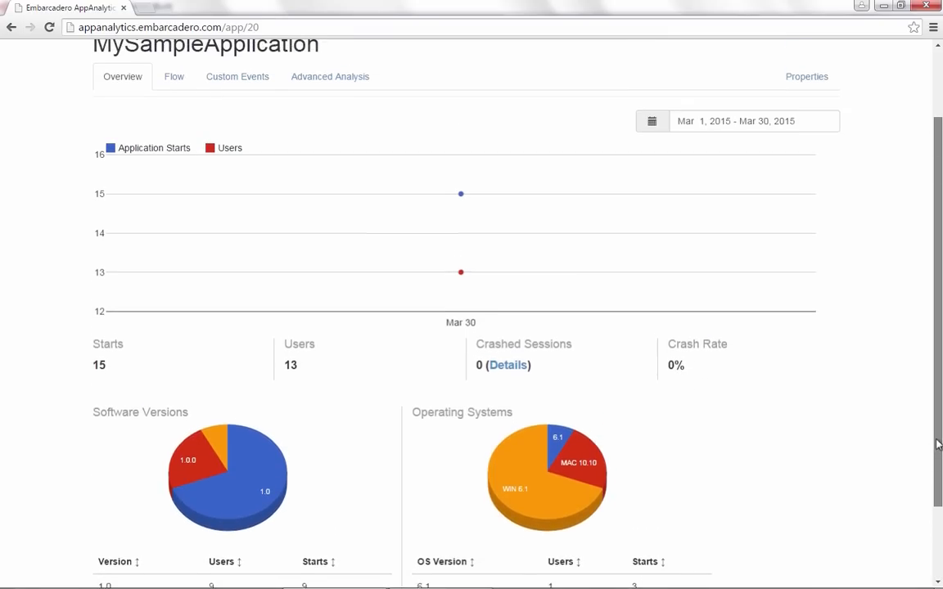
left_click(173, 77)
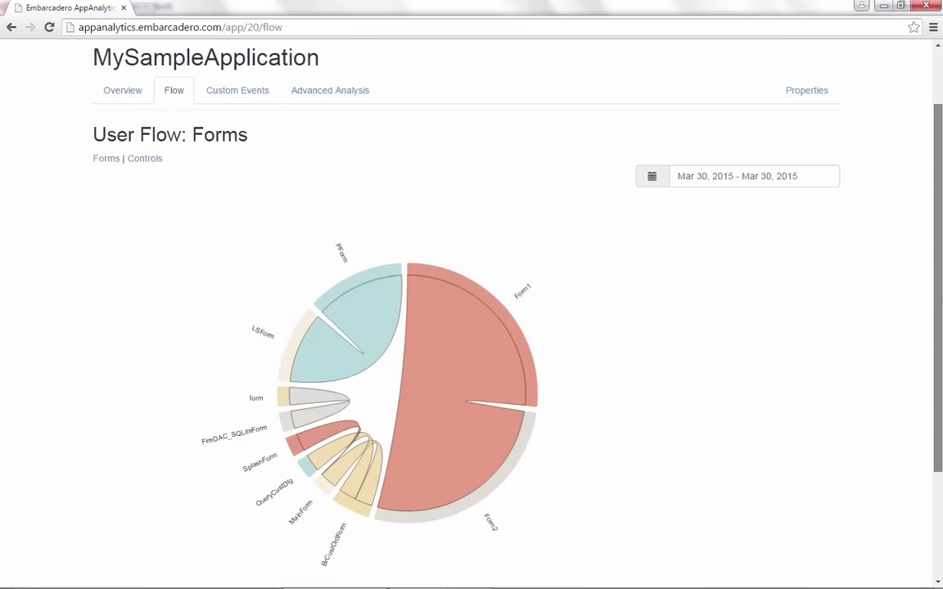
Step: Check the date range, then view the UserTimeZone custom event and Advanced Data Analysis page
left_click(753, 177)
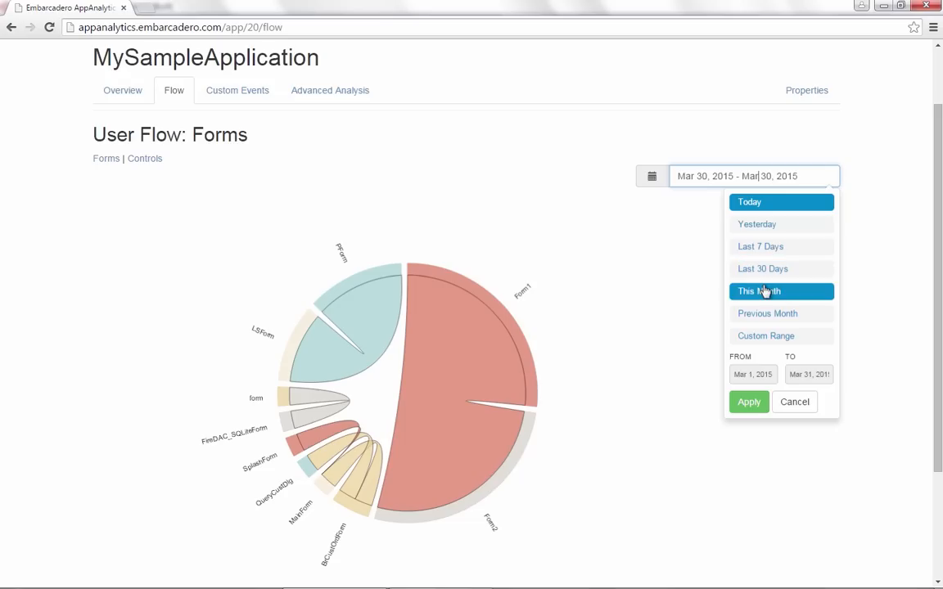
left_click(237, 90)
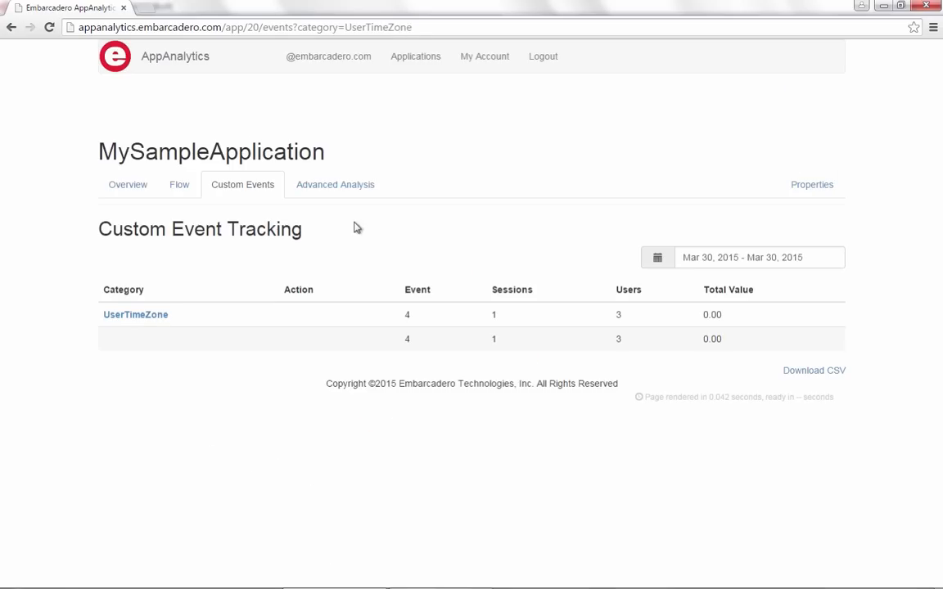
left_click(334, 184)
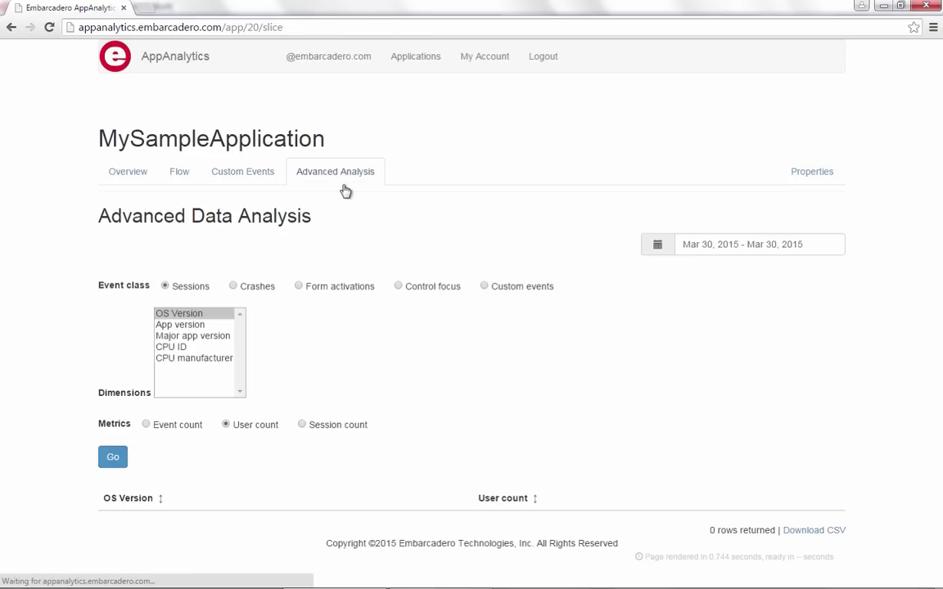